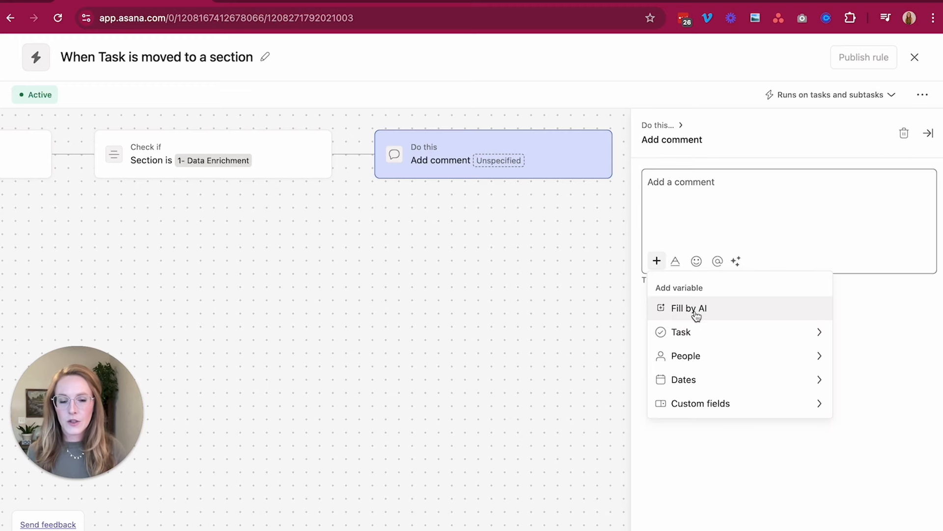
# Step: Insert an AI-filled variable into the rule's add-comment action
pyautogui.click(688, 307)
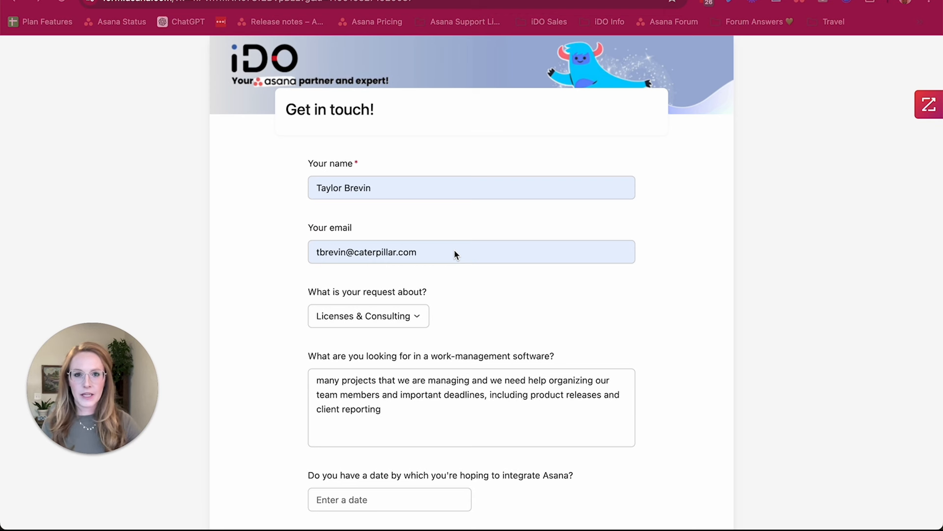
pyautogui.moveTo(527, 289)
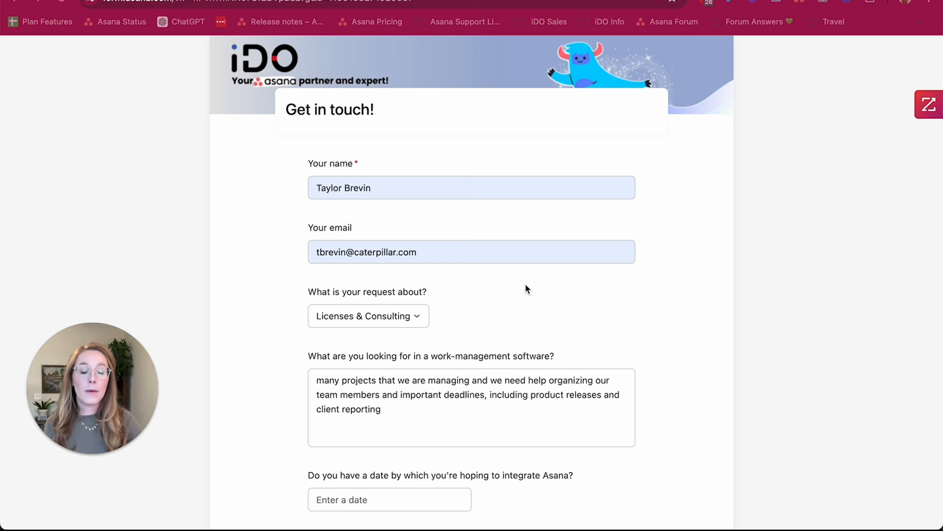
pyautogui.moveTo(598, 312)
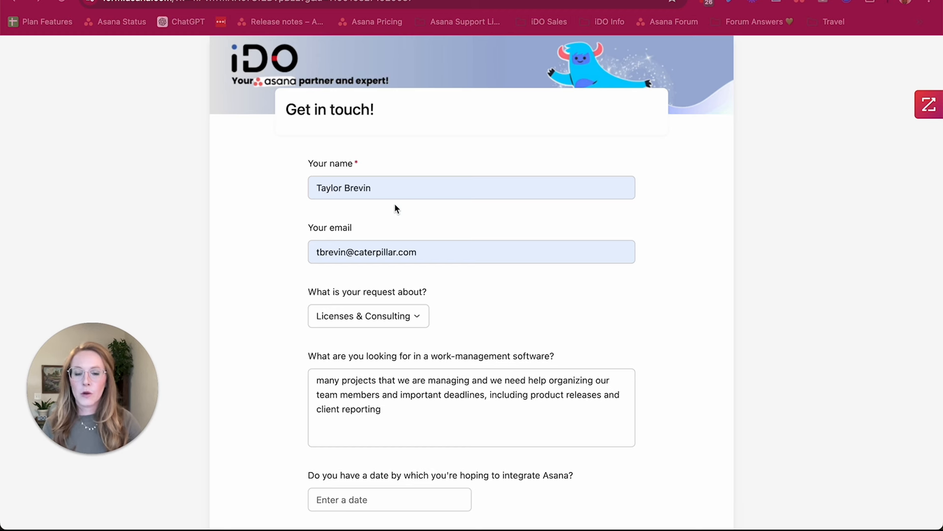
# Step: Review the request topic choices and submit the filled lead request form
pyautogui.scroll(-3)
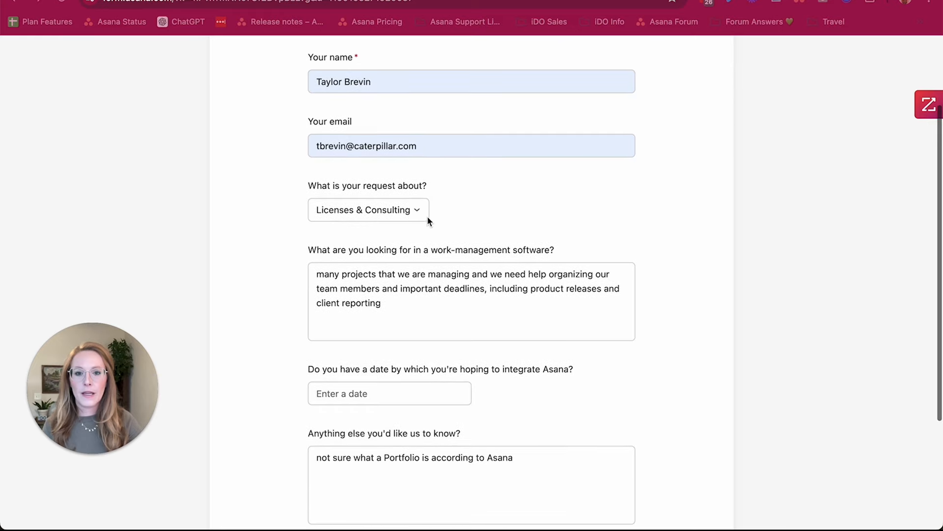
pyautogui.click(367, 203)
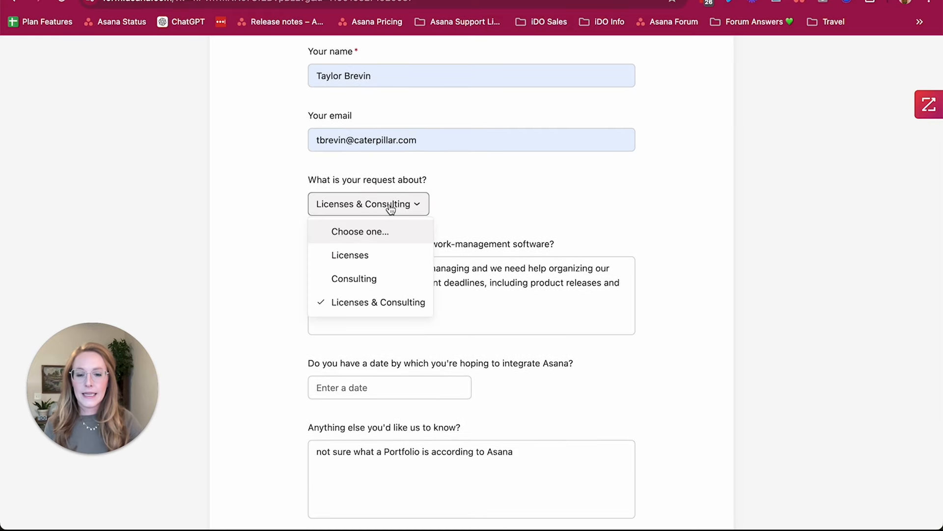
pyautogui.moveTo(535, 210)
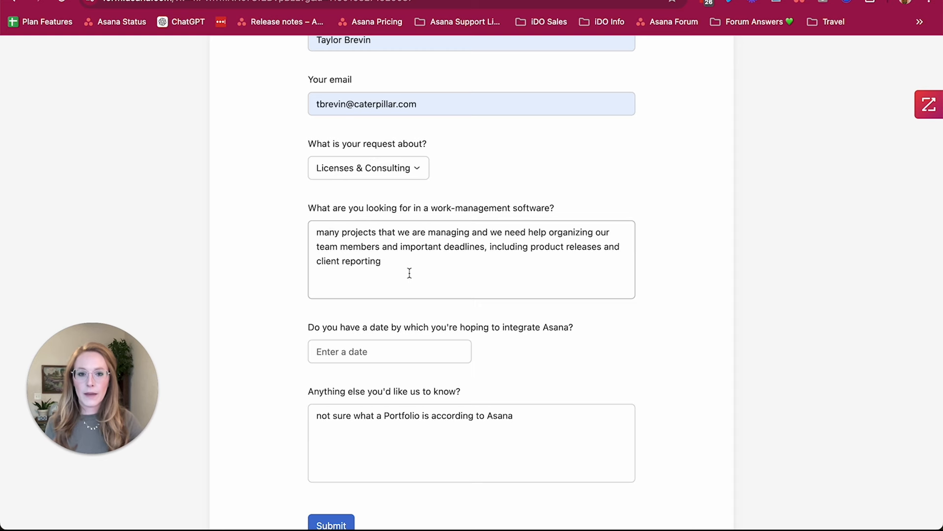
pyautogui.scroll(-3)
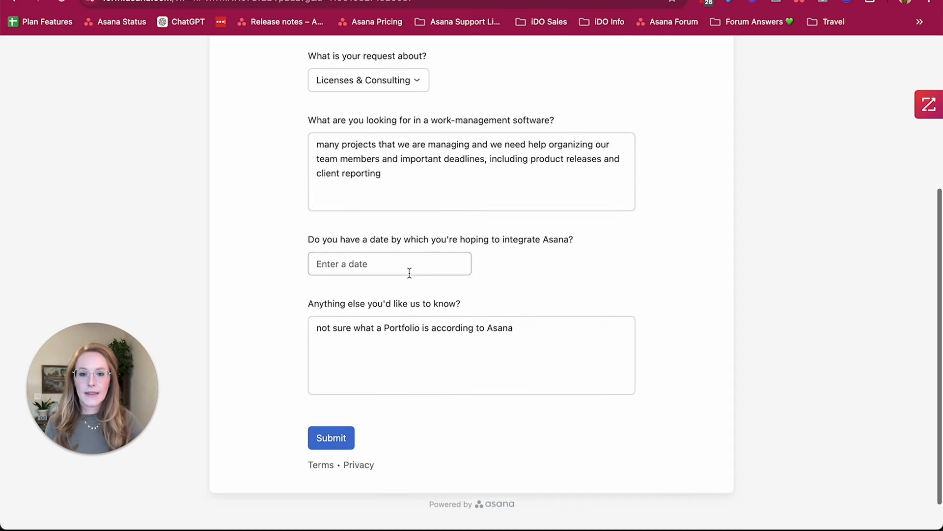
pyautogui.scroll(-3)
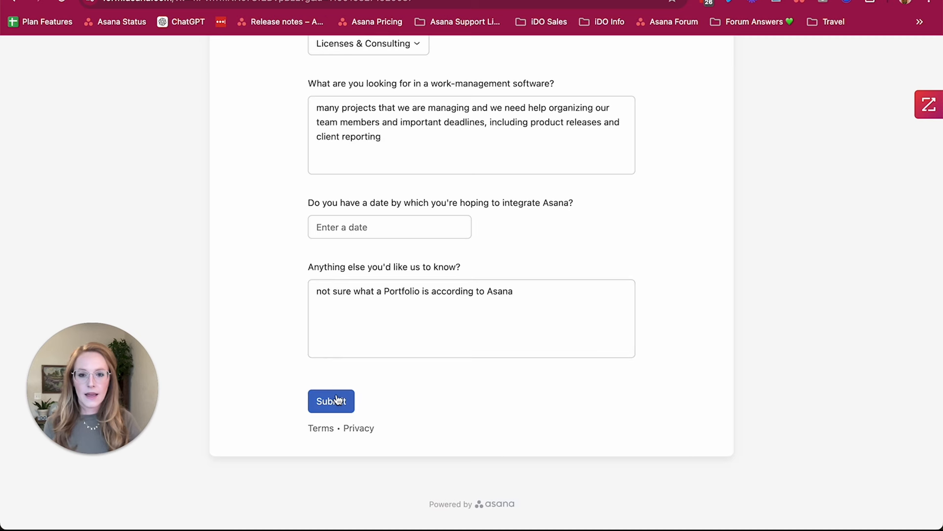
pyautogui.click(331, 401)
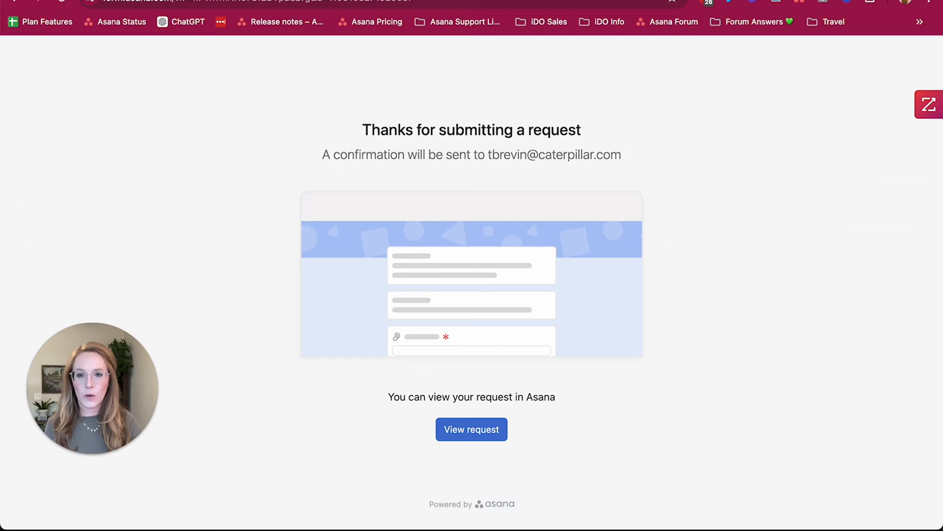
# Step: View the submitted request as a new task under NEW LEAD in the lead pipeline
pyautogui.click(471, 430)
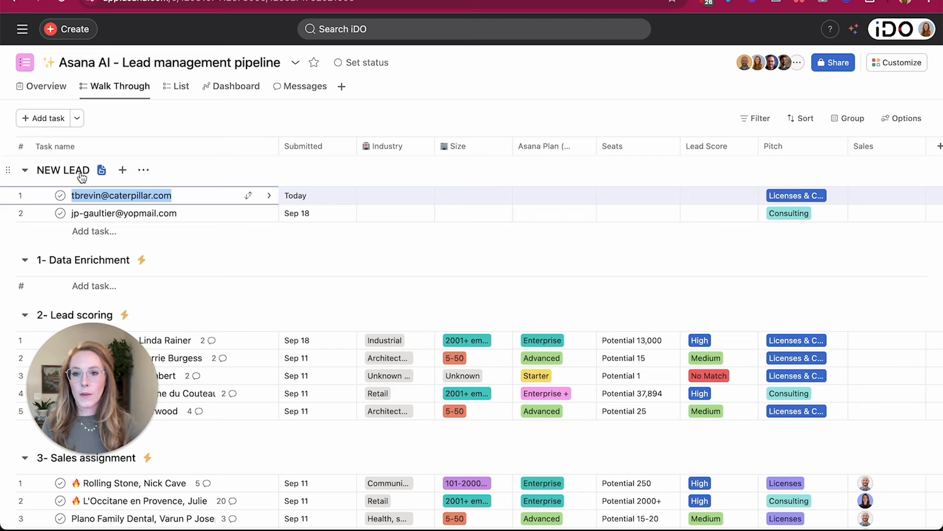
pyautogui.moveTo(92, 274)
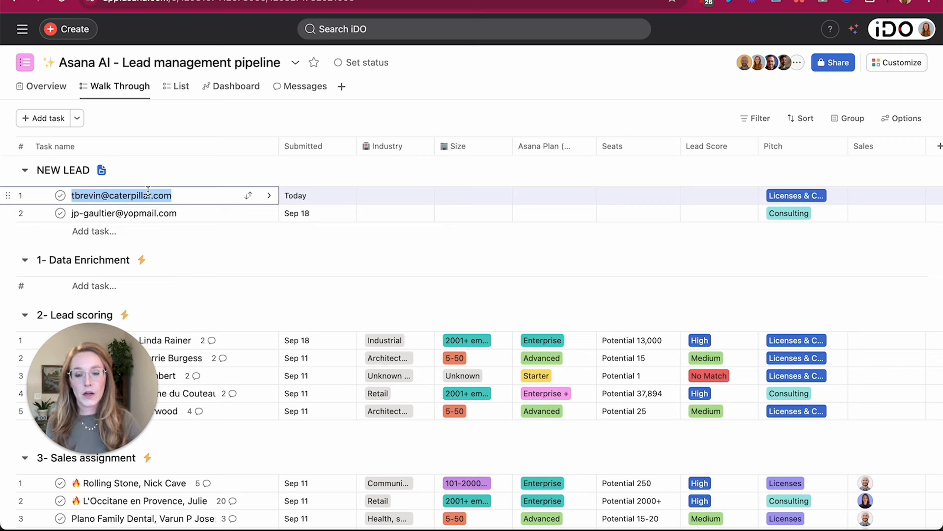
pyautogui.moveTo(207, 198)
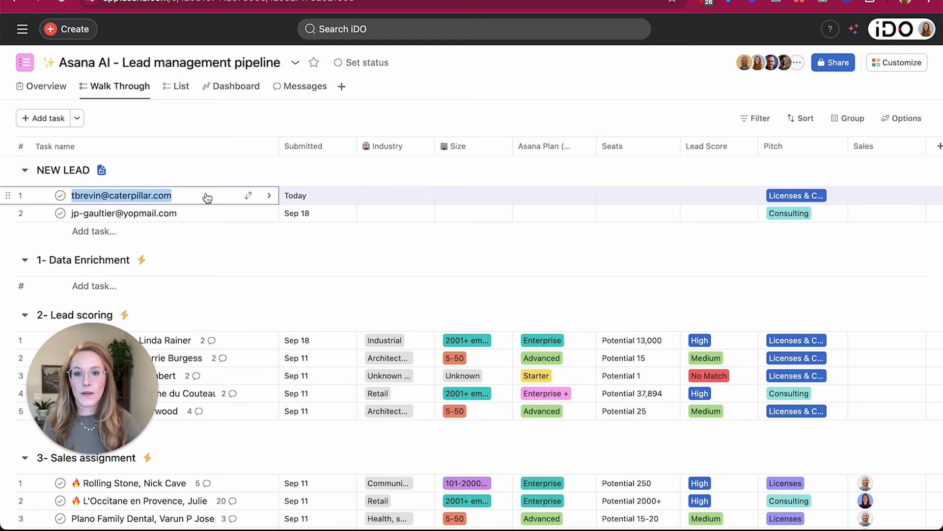
# Step: Move the lead into 1- Data Enrichment and select the company name in its AI-renamed title
pyautogui.click(248, 196)
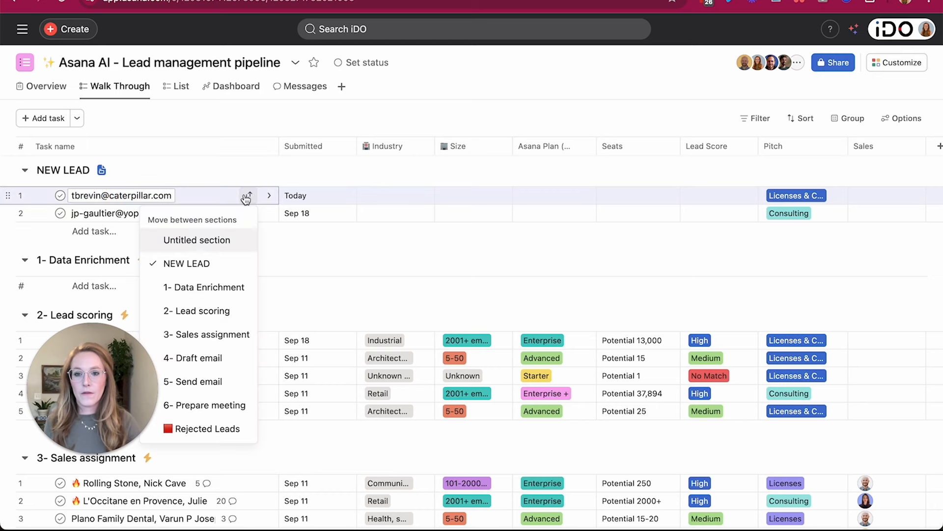
pyautogui.moveTo(204, 287)
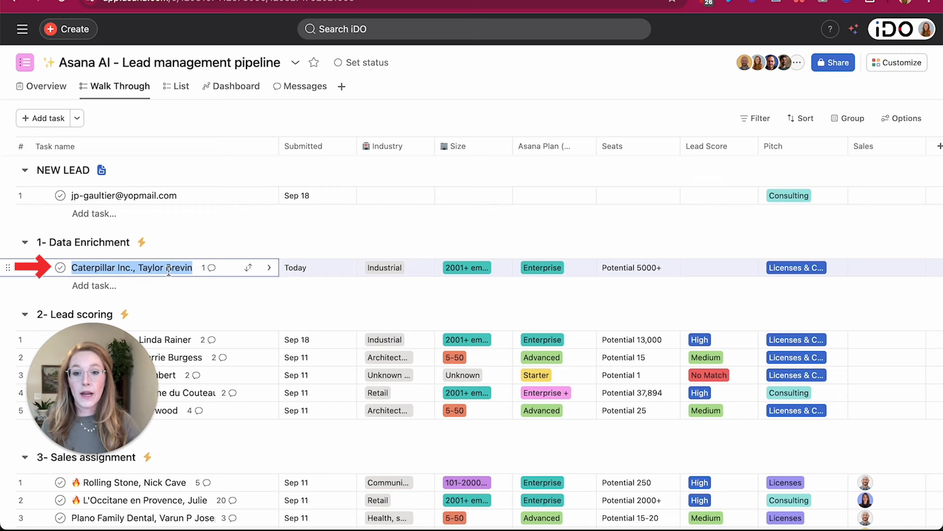
pyautogui.click(131, 267)
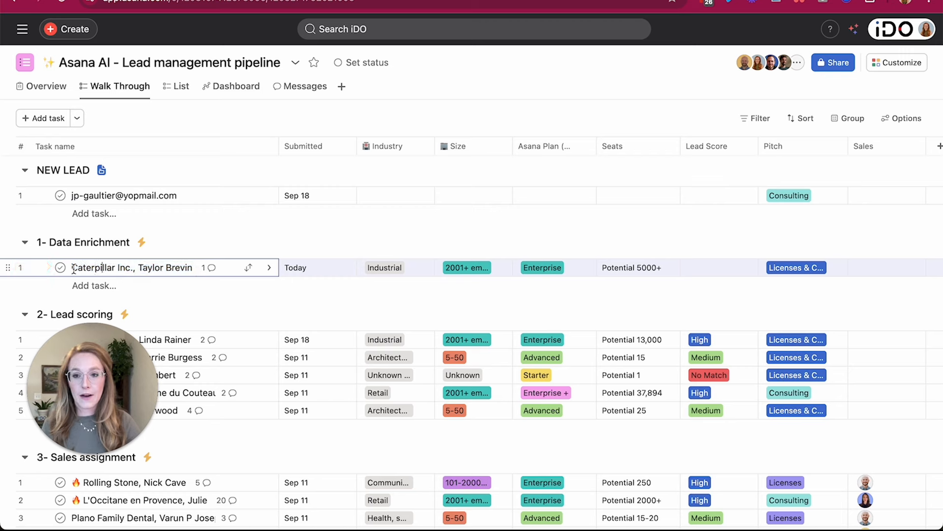
pyautogui.doubleClick(102, 267)
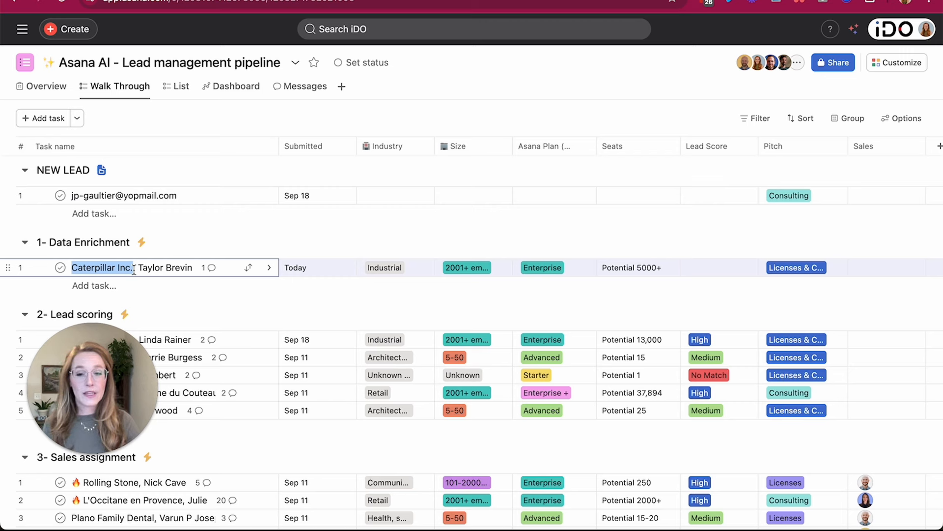
pyautogui.moveTo(269, 269)
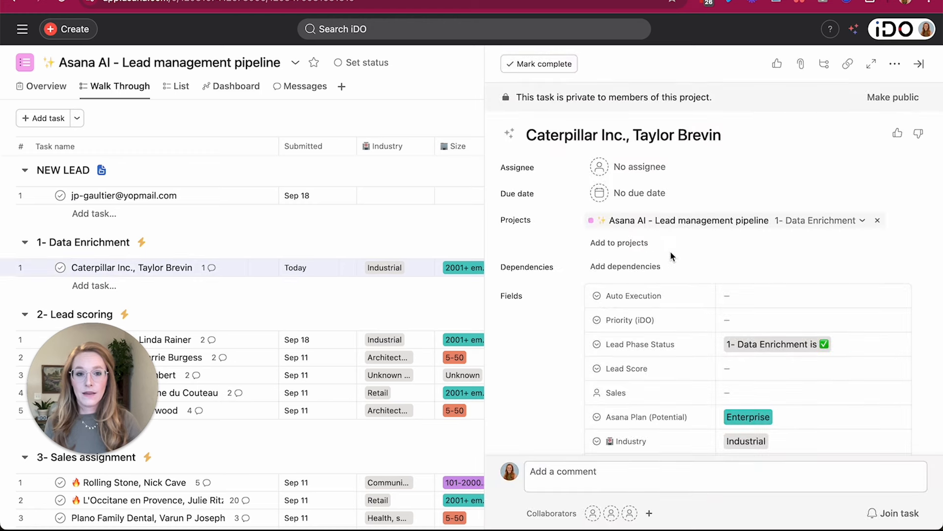
# Step: Check the form email in the task fields and open the Caterpillar task's comments and activity
pyautogui.scroll(-3)
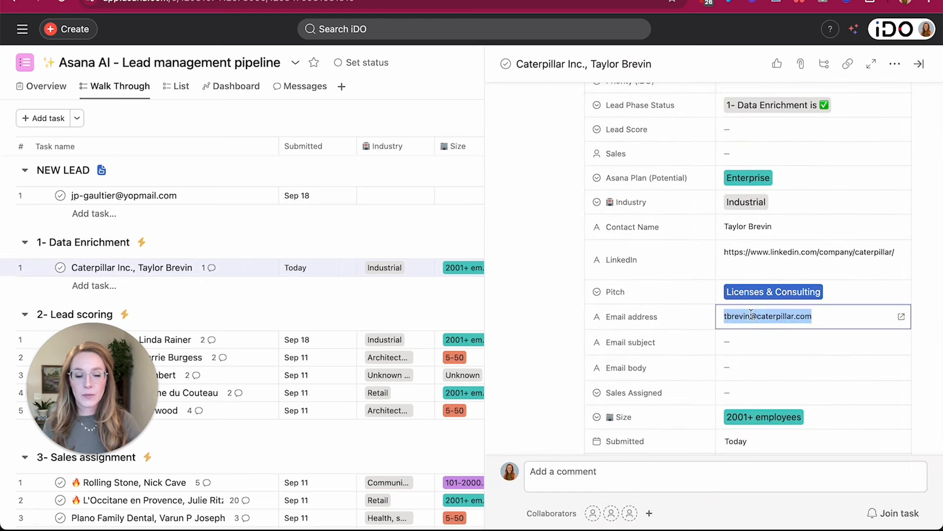
pyautogui.click(920, 64)
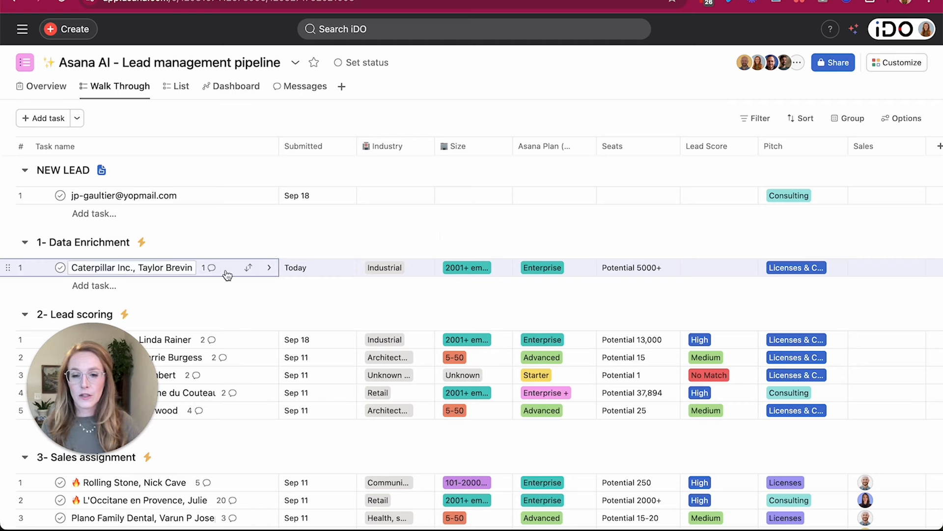
pyautogui.click(131, 267)
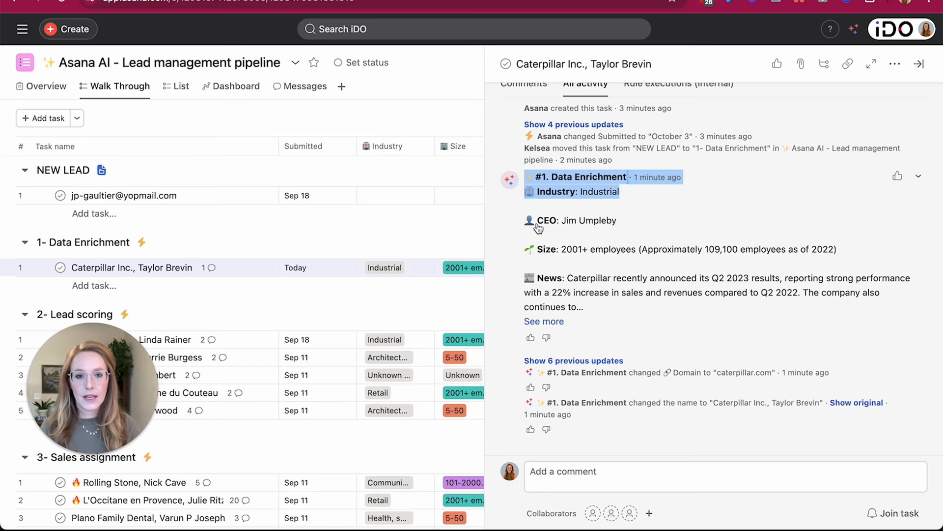
# Step: Read the AI enrichment comment, highlighting the company news, CEO, size and plan recommendation
pyautogui.scroll(-3)
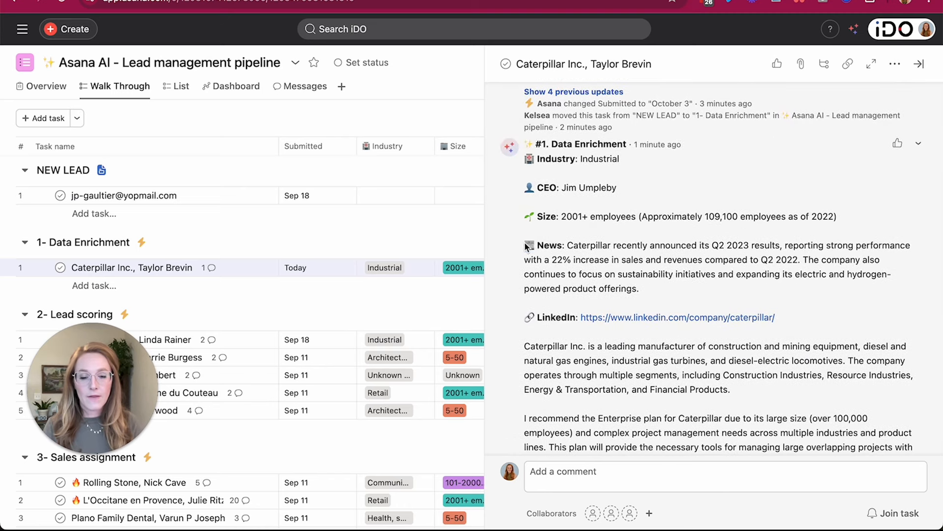
pyautogui.moveTo(525, 245); pyautogui.dragTo(640, 288)
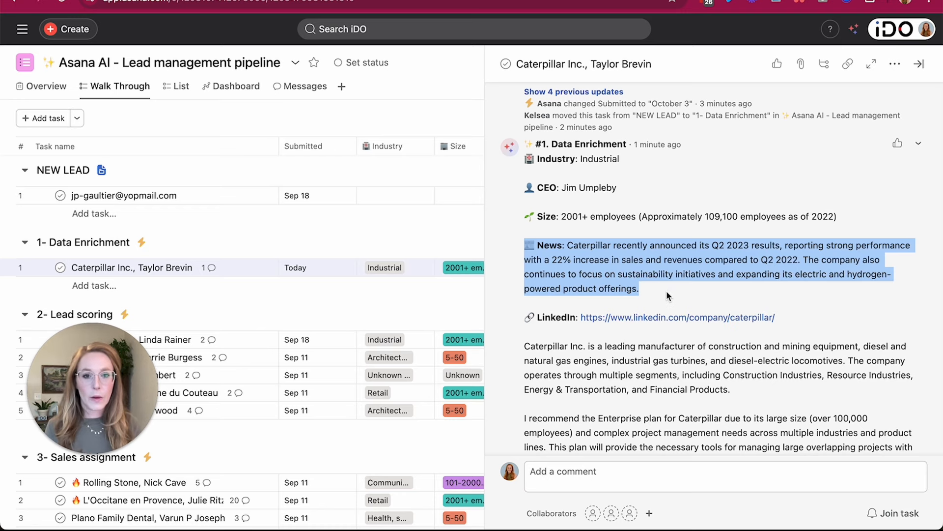
pyautogui.scroll(-3)
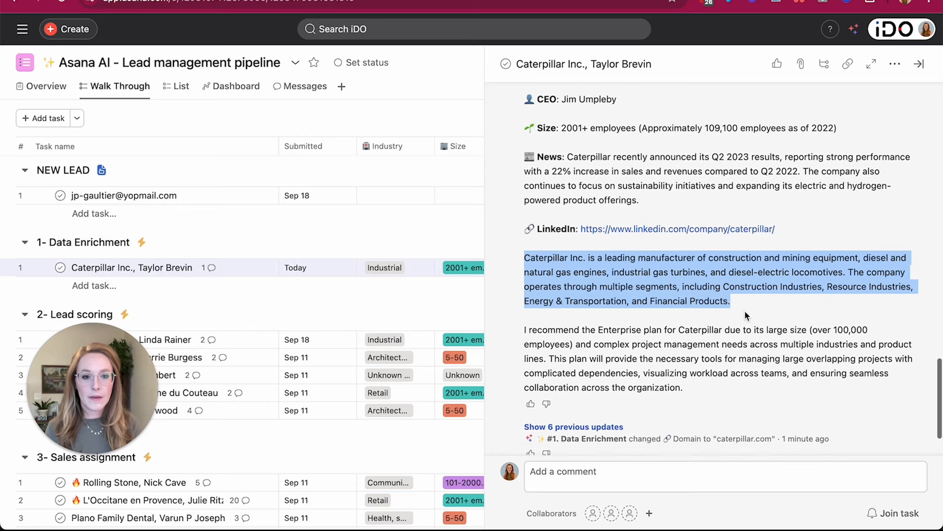
pyautogui.scroll(-3)
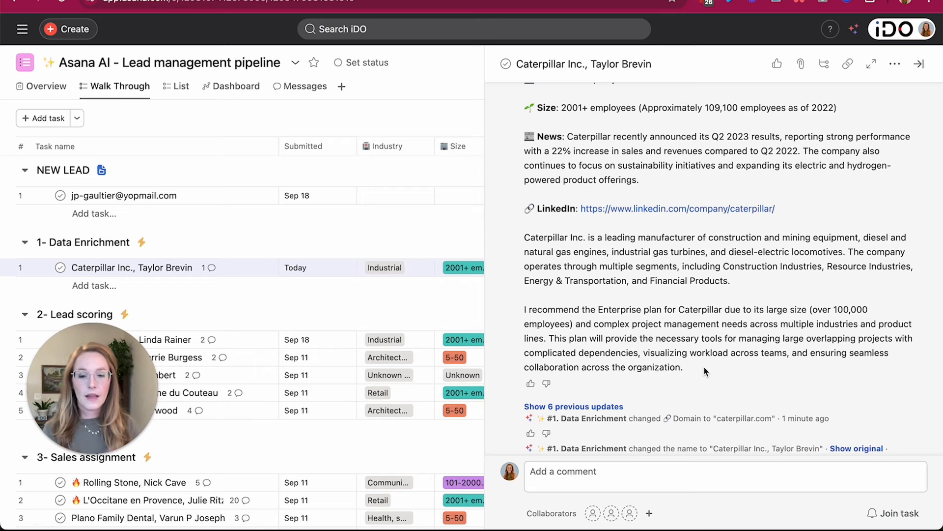
pyautogui.moveTo(894, 85)
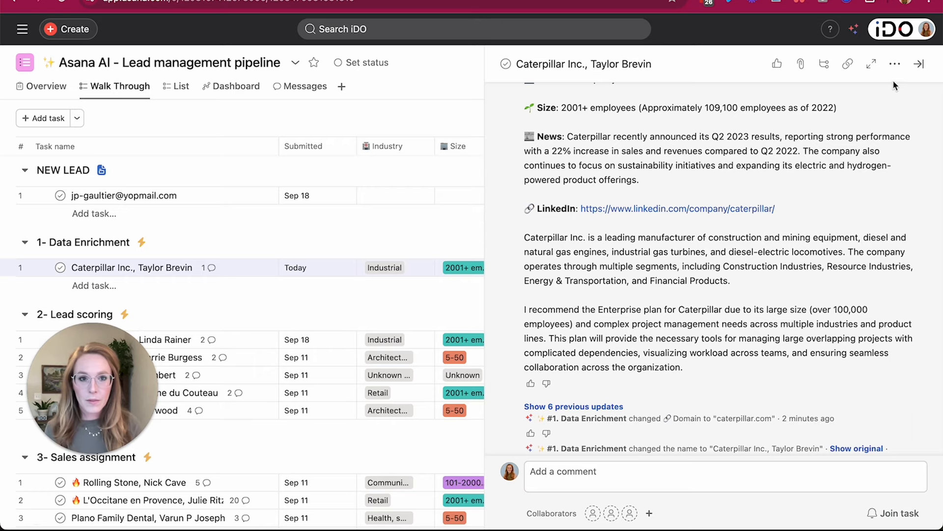
pyautogui.scroll(-3)
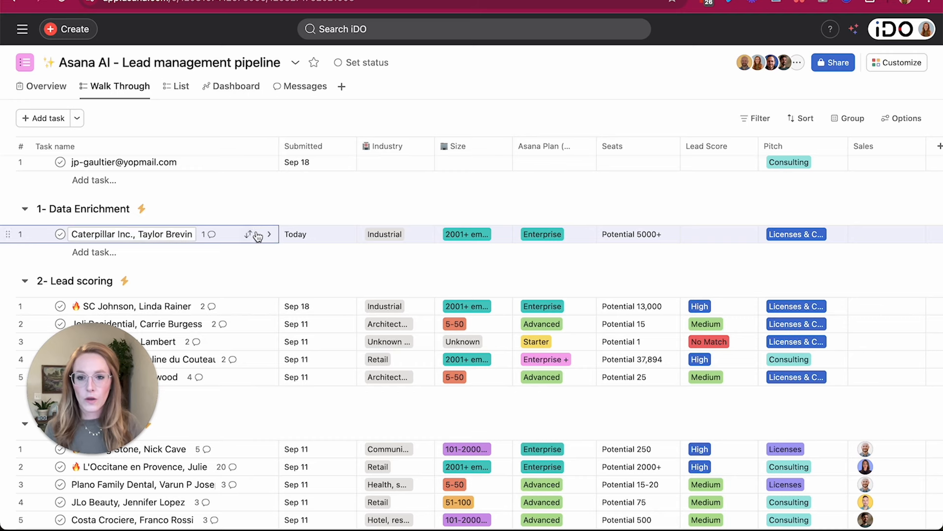
pyautogui.moveTo(251, 234)
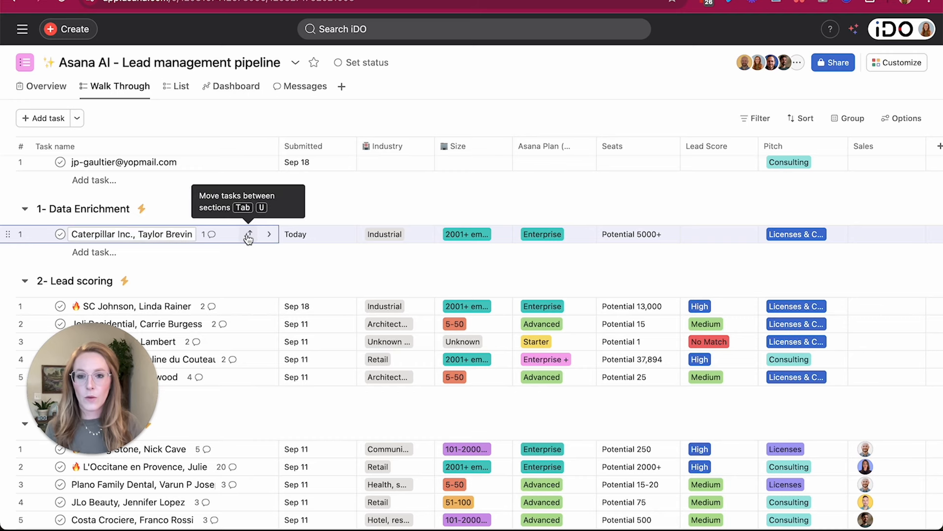
# Step: Move the Caterpillar lead into 2- Lead scoring and view its AI High-score comment
pyautogui.click(249, 257)
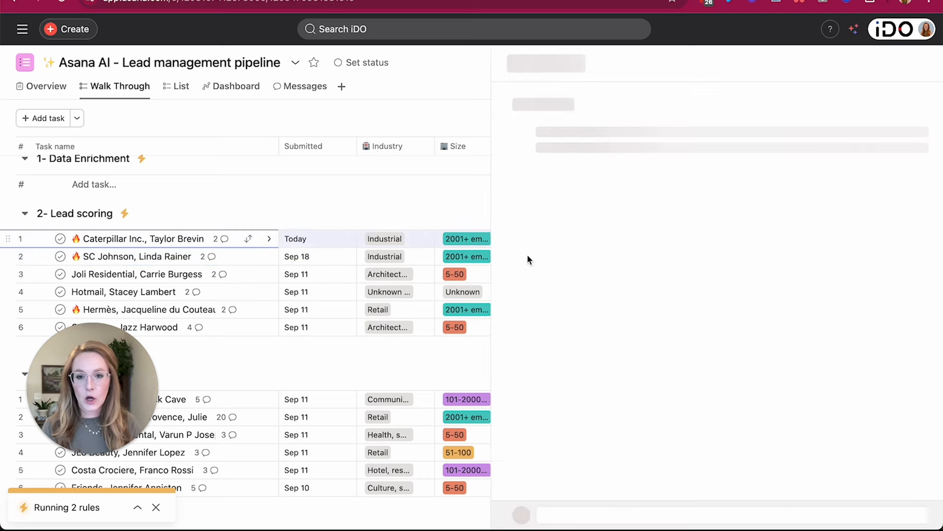
pyautogui.click(144, 237)
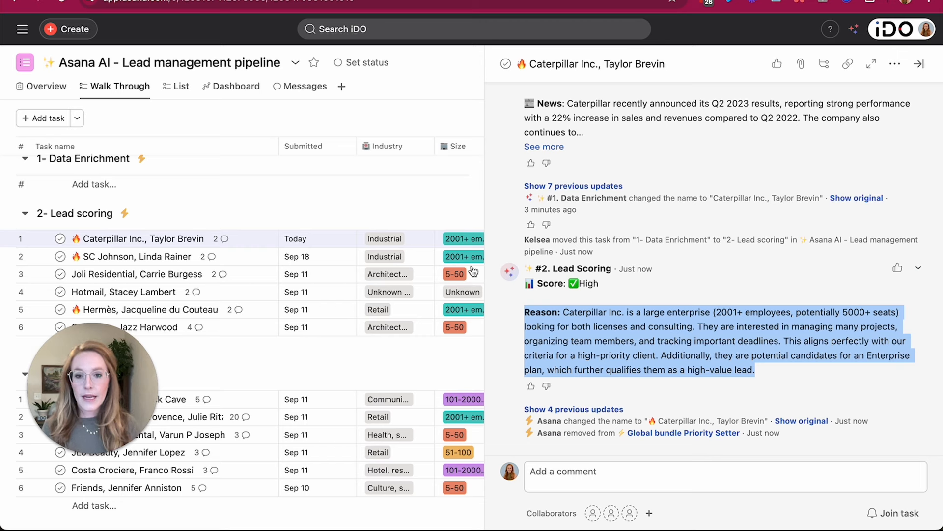
# Step: Move the lead to 3- Sales assignment and highlight the AI comment's sentence calling Caterpillar a large industrial company
pyautogui.click(260, 238)
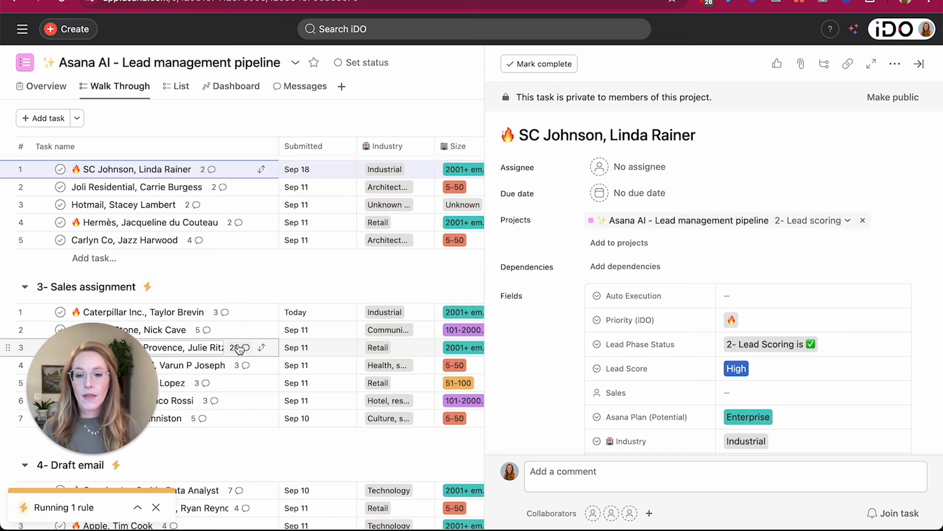
pyautogui.click(141, 312)
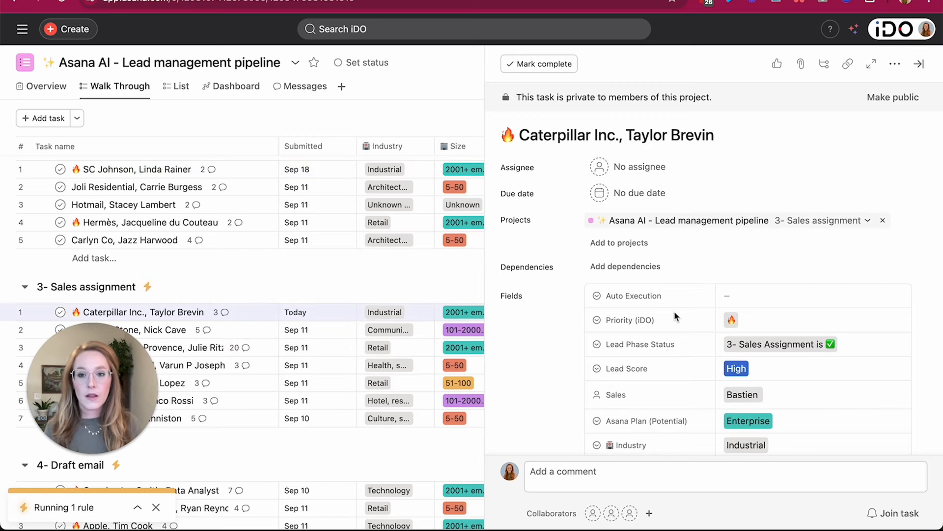
pyautogui.scroll(-3)
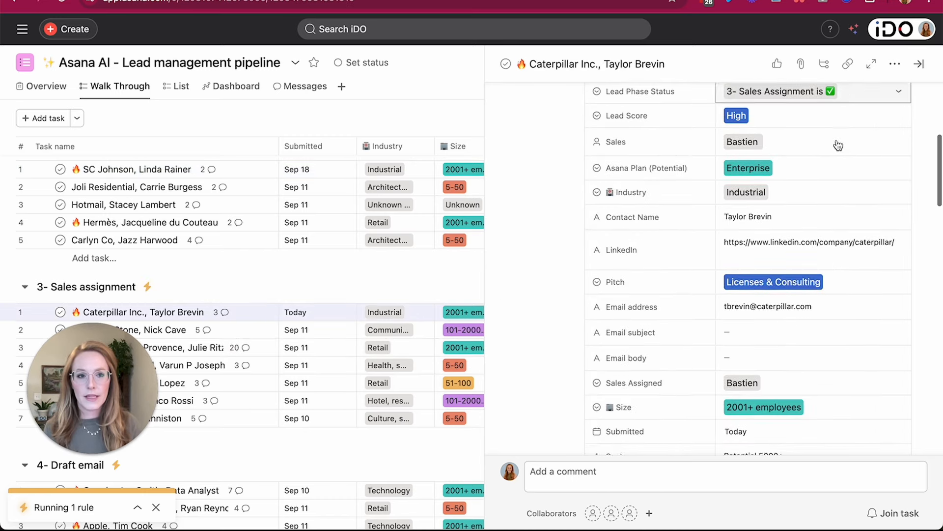
pyautogui.scroll(-3)
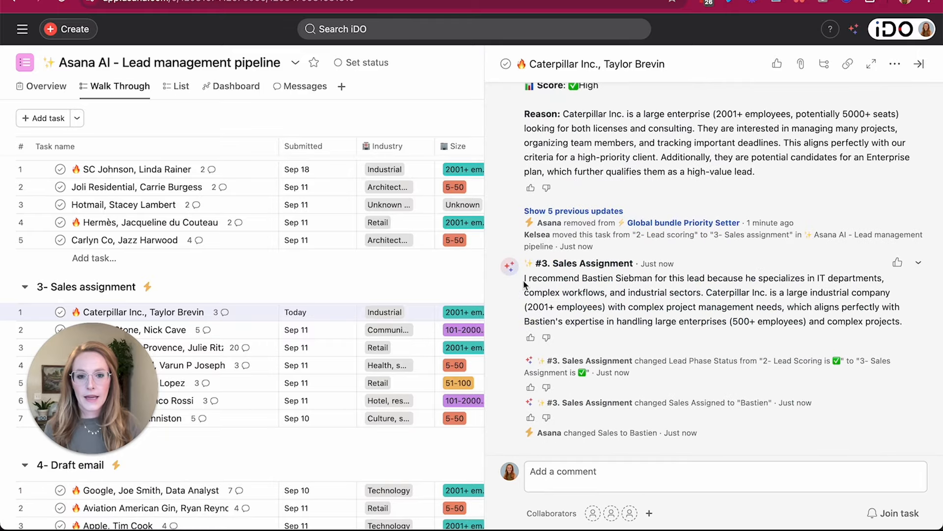
pyautogui.moveTo(525, 278); pyautogui.dragTo(656, 278)
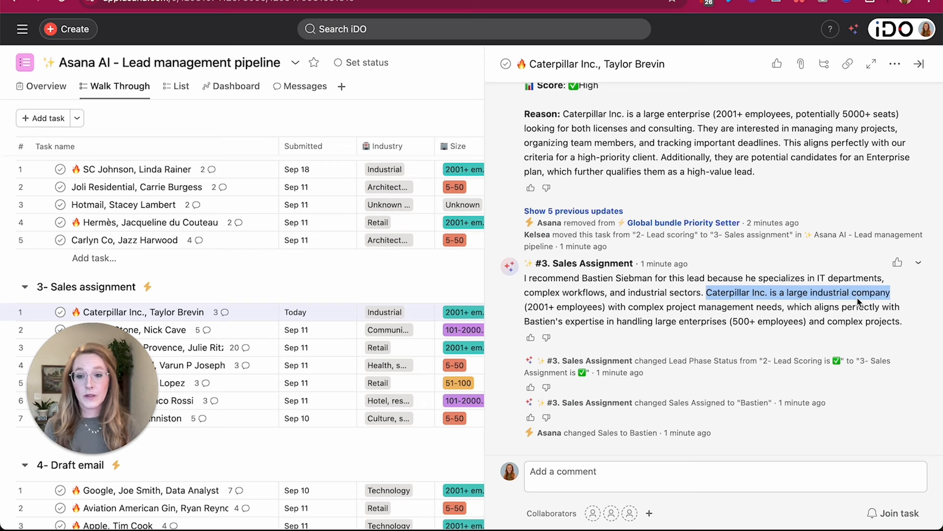
# Step: Move the Caterpillar task into 4- Draft email and review the AI-drafted Enterprise email in its description
pyautogui.click(259, 312)
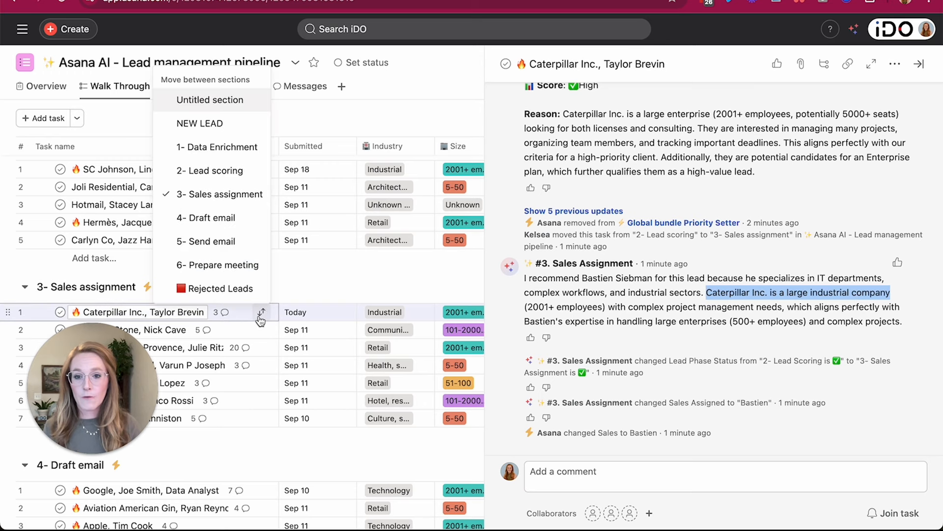
pyautogui.moveTo(222, 218)
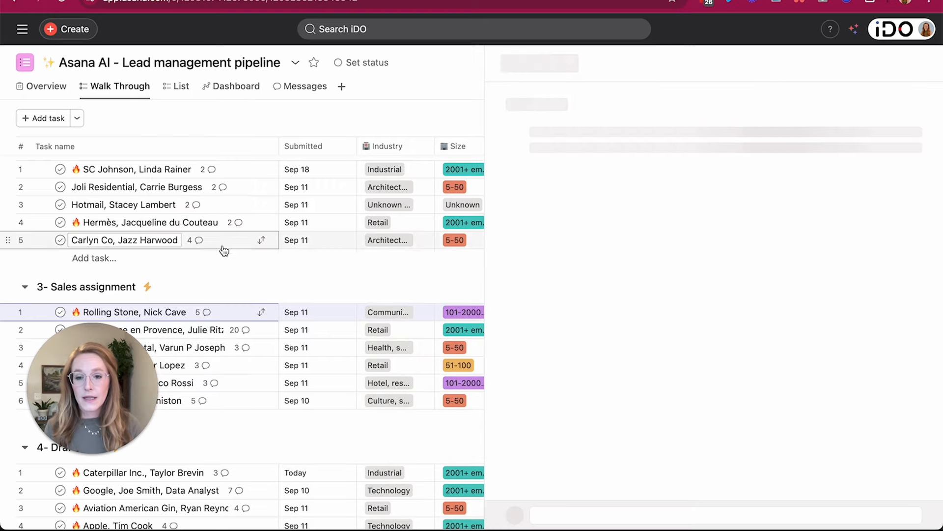
pyautogui.click(132, 312)
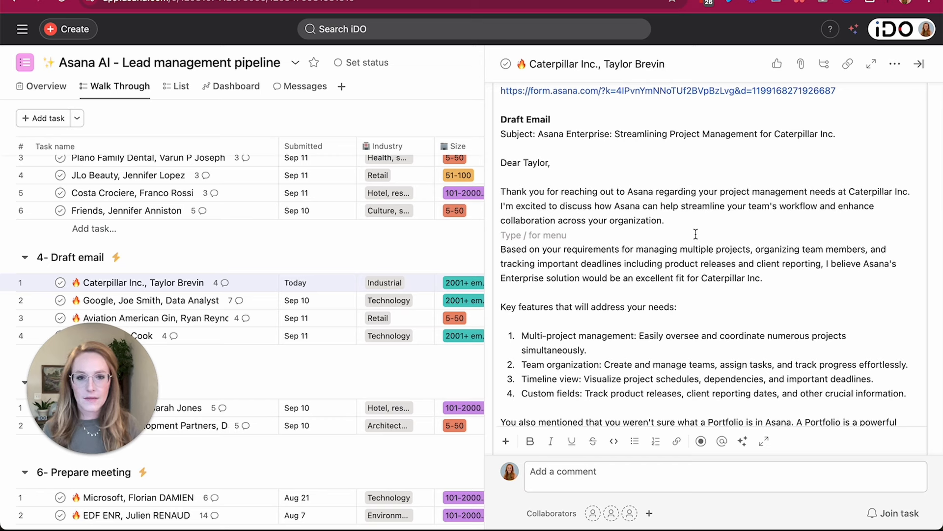
pyautogui.click(533, 235)
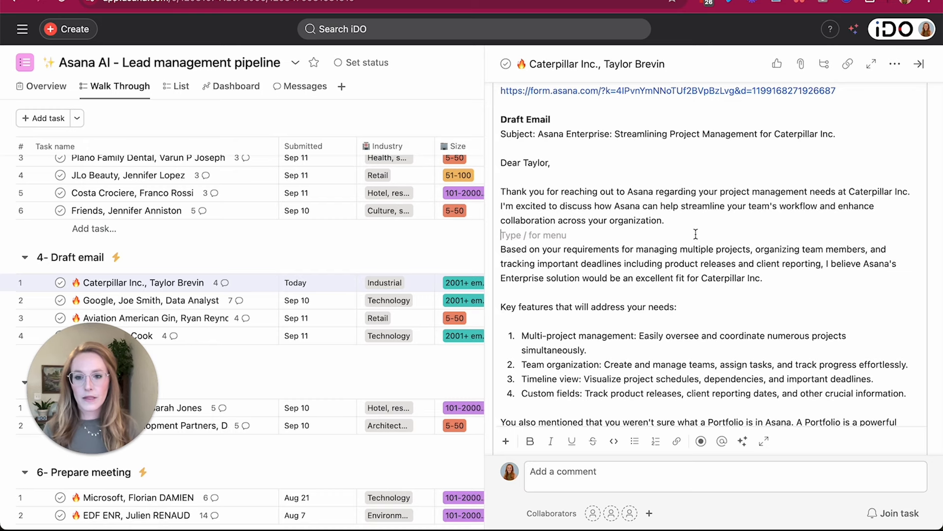
pyautogui.scroll(-3)
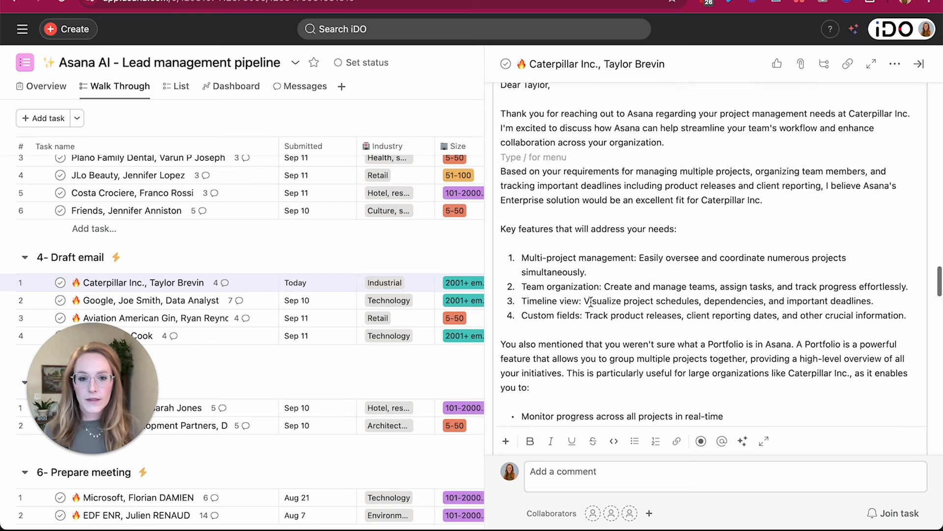
pyautogui.moveTo(501, 342); pyautogui.dragTo(735, 342)
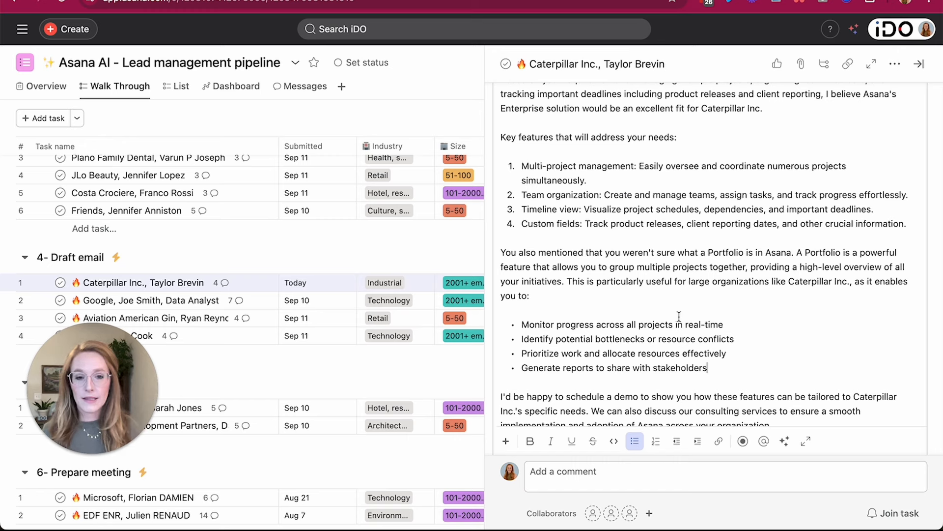
pyautogui.moveTo(262, 283)
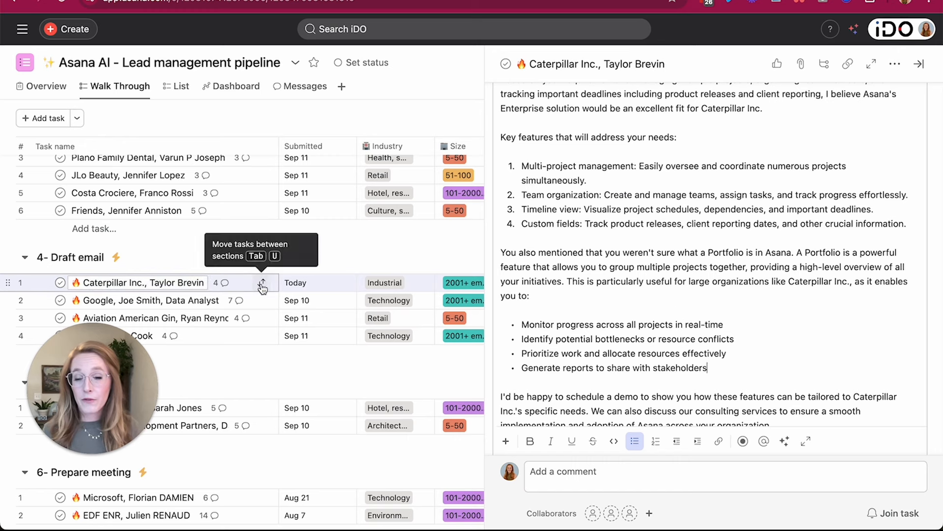
# Step: Check the task fields: Lead Phase Status 4- Draft Email, email address, subject and body
pyautogui.click(261, 283)
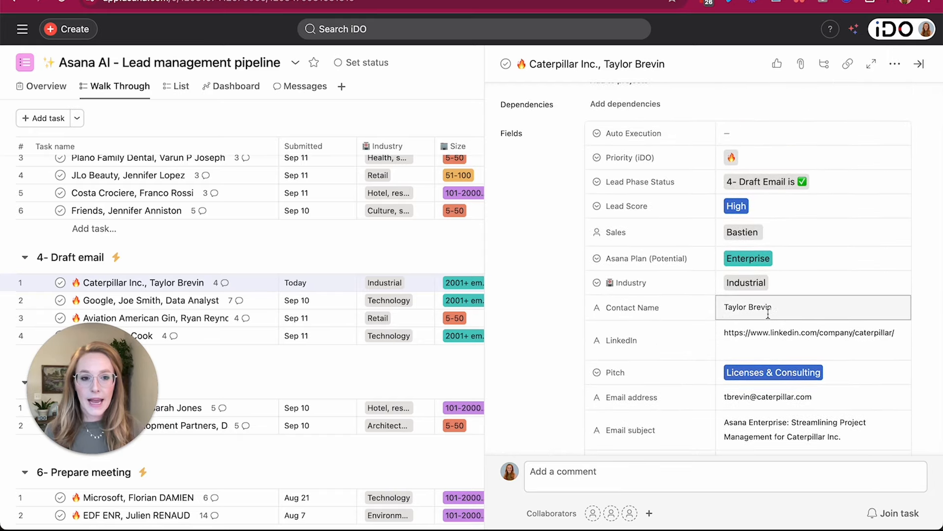
pyautogui.scroll(-3)
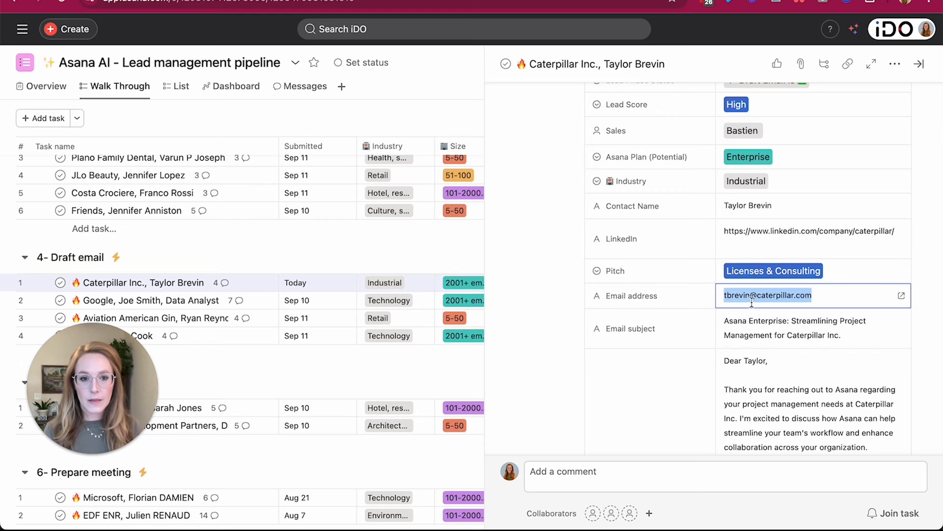
pyautogui.scroll(-3)
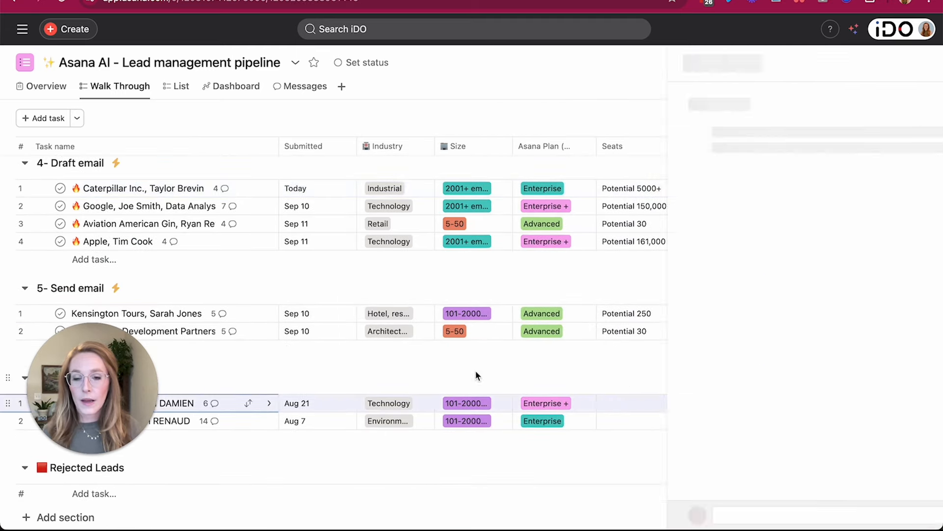
# Step: Review the Microsoft task's AI meeting-preparation notes in its fields, description and comments
pyautogui.click(181, 403)
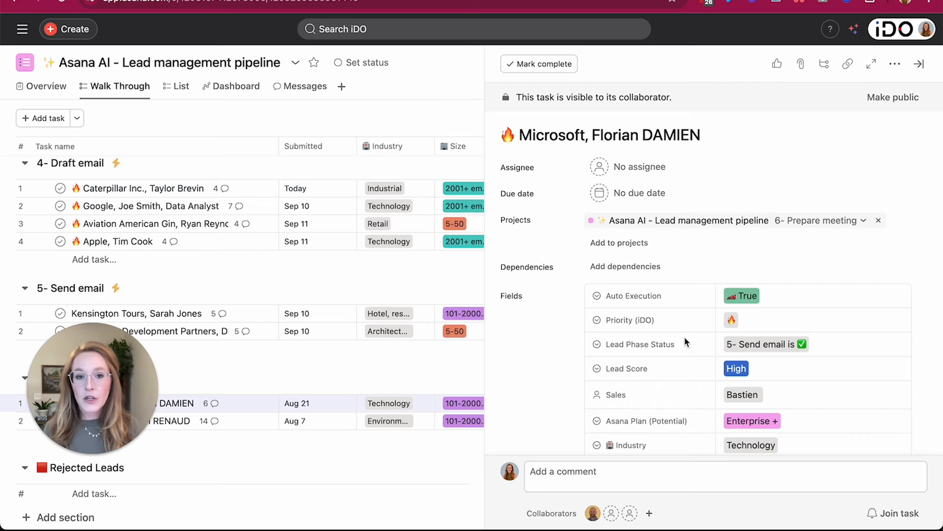
pyautogui.scroll(-3)
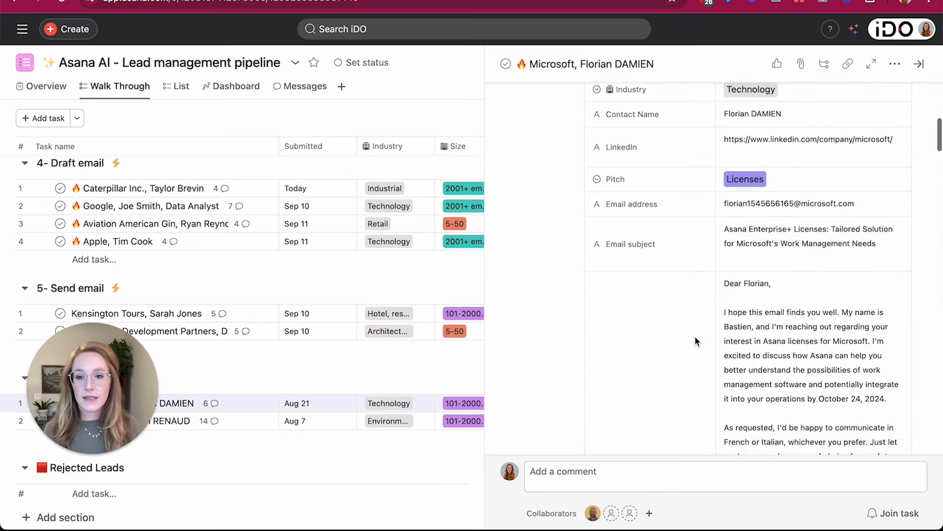
pyautogui.scroll(3)
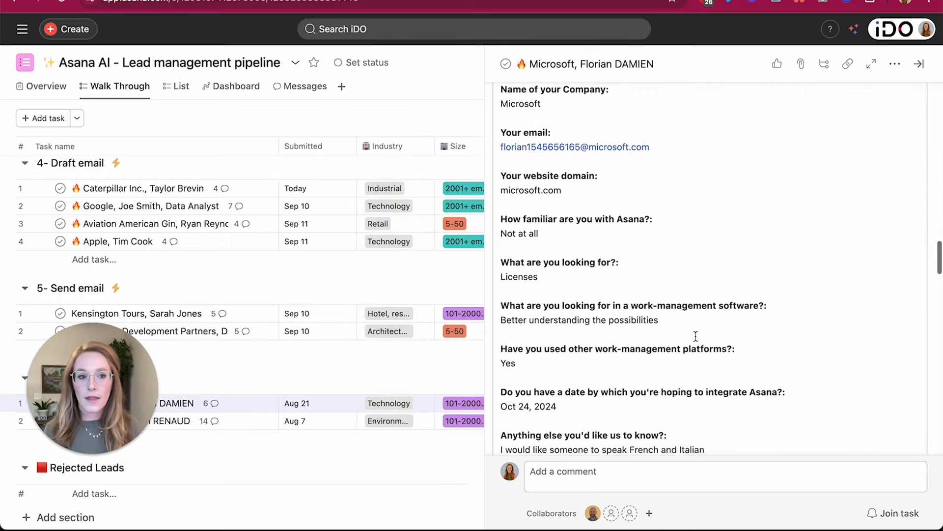
pyautogui.scroll(-3)
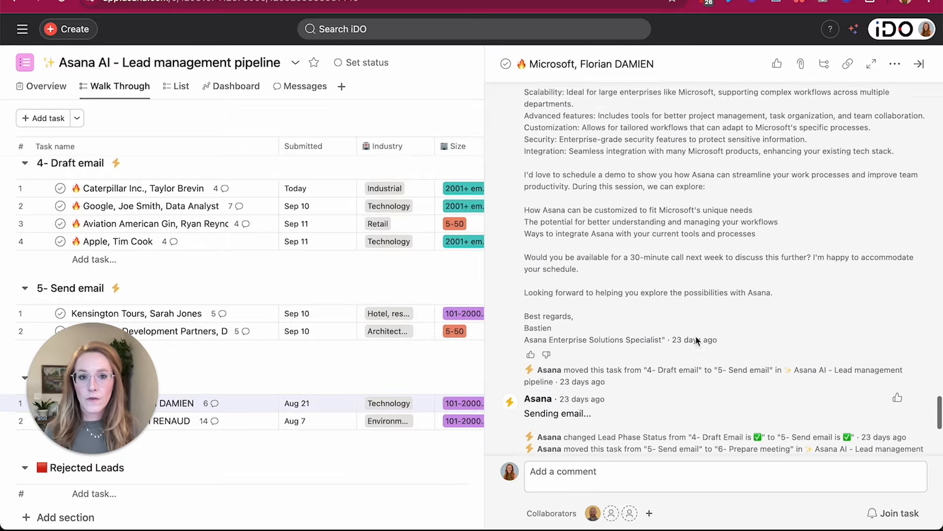
pyautogui.scroll(-3)
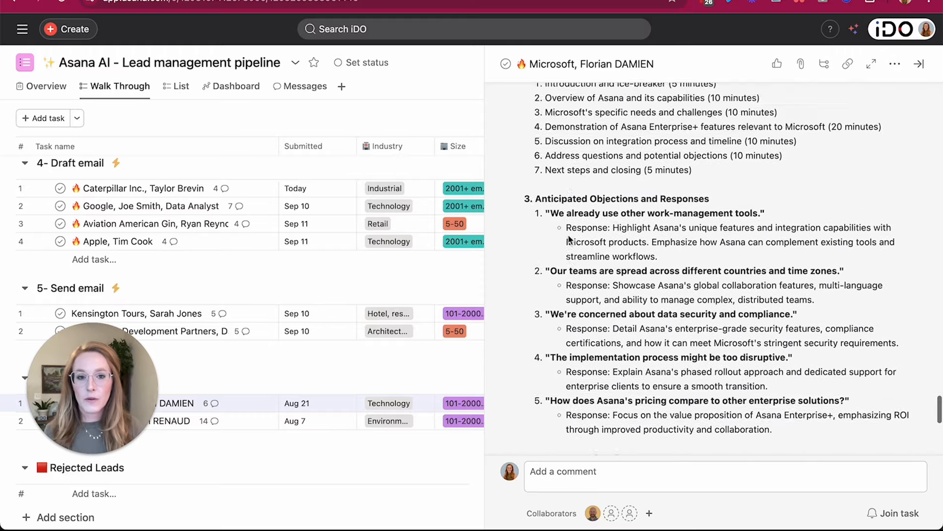
pyautogui.scroll(-3)
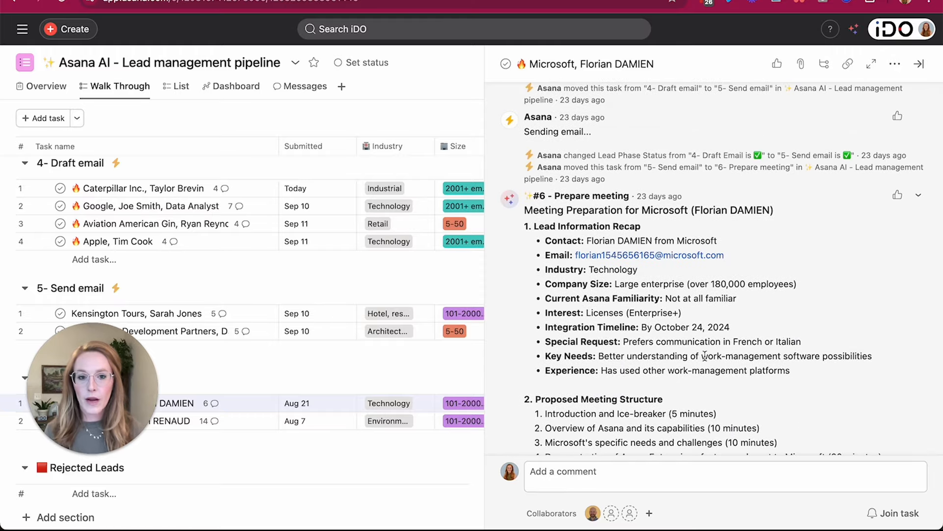
pyautogui.scroll(-3)
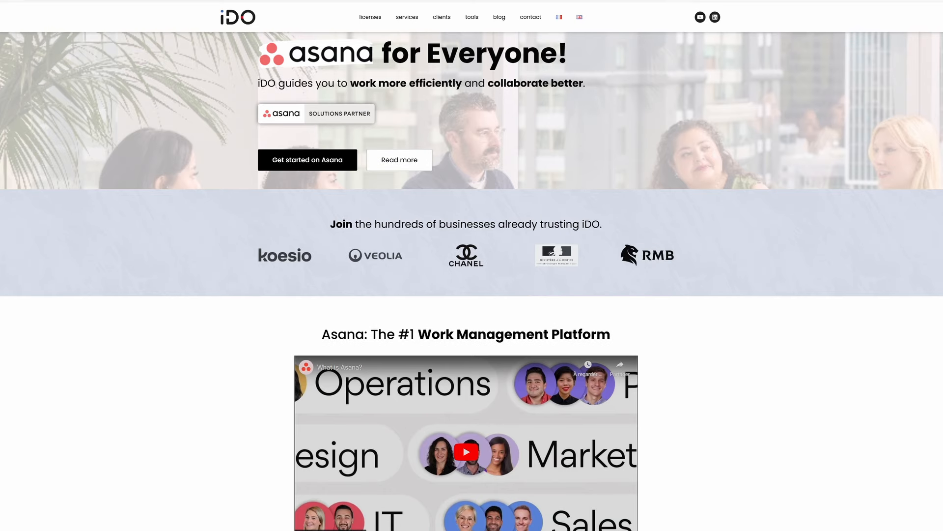
# Step: Scroll down through the iDO homepage toward the Asana licenses content
pyautogui.scroll(-3)
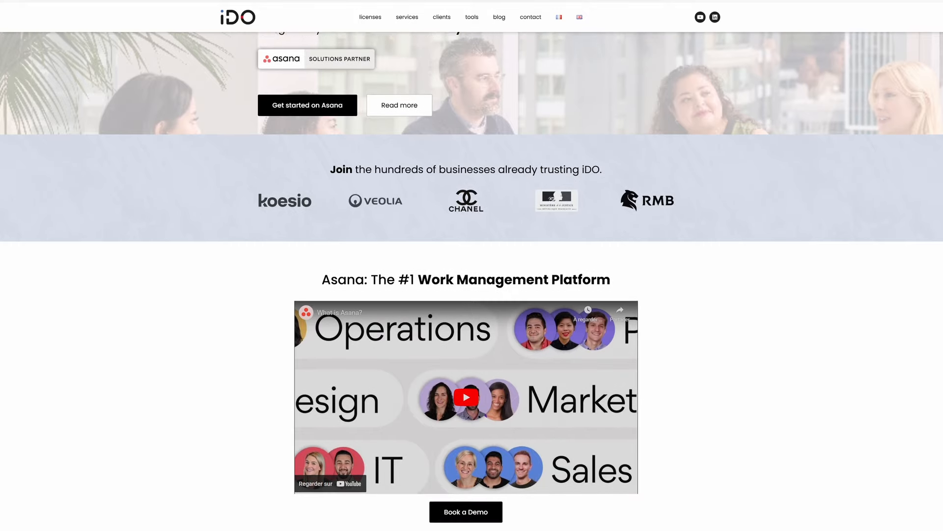
pyautogui.scroll(-3)
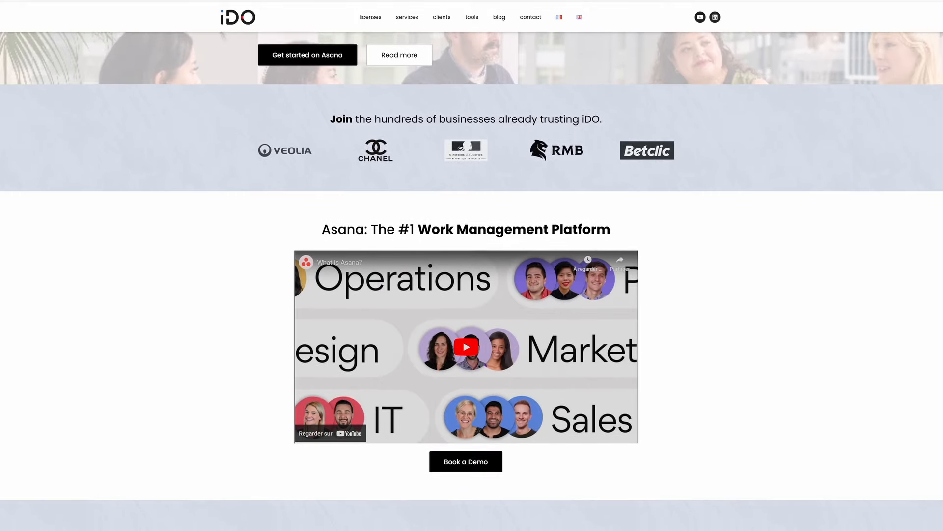
pyautogui.scroll(-3)
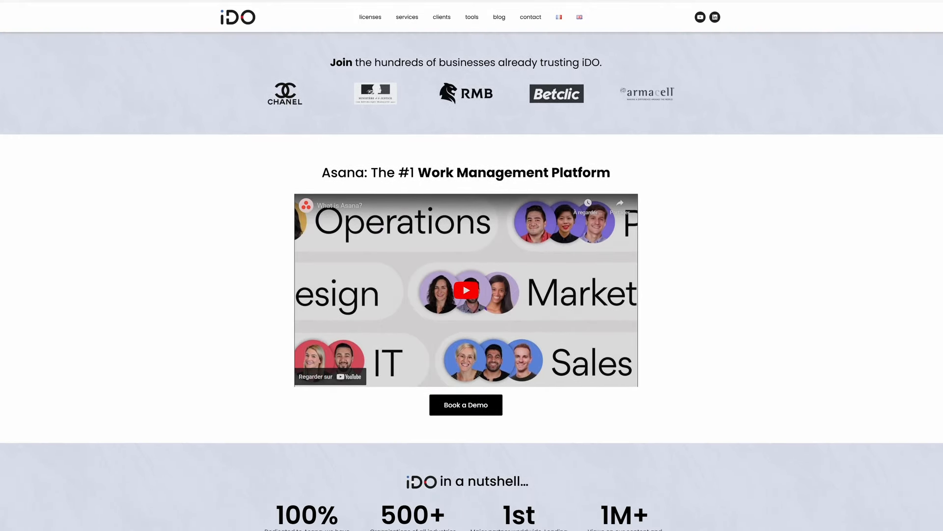
pyautogui.scroll(-3)
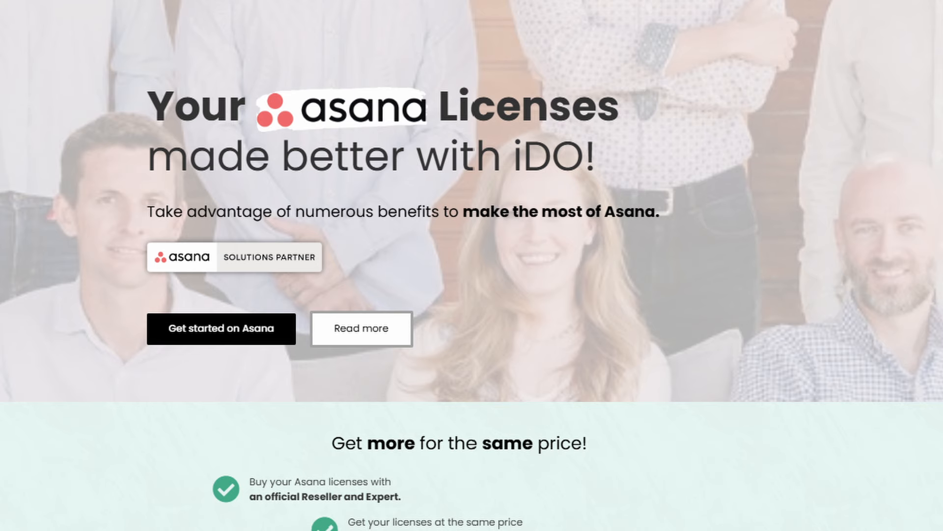
pyautogui.scroll(-3)
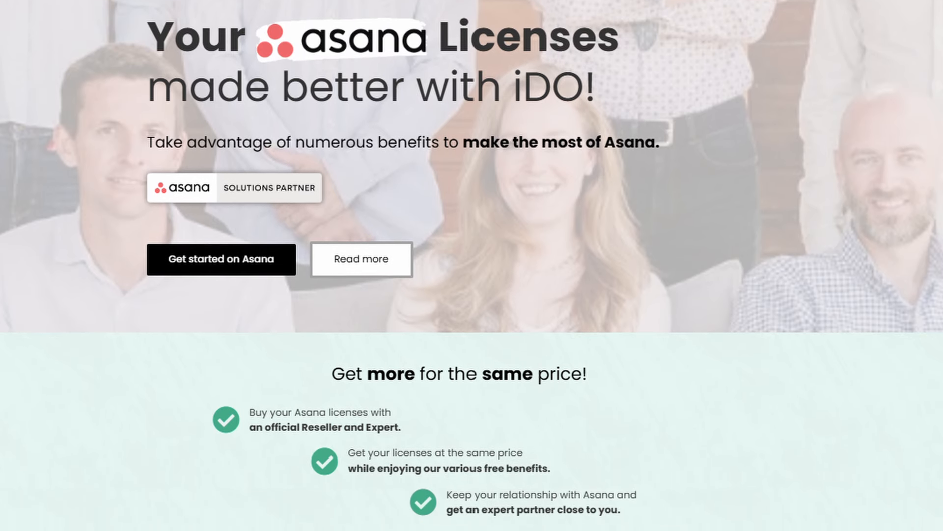
pyautogui.scroll(-3)
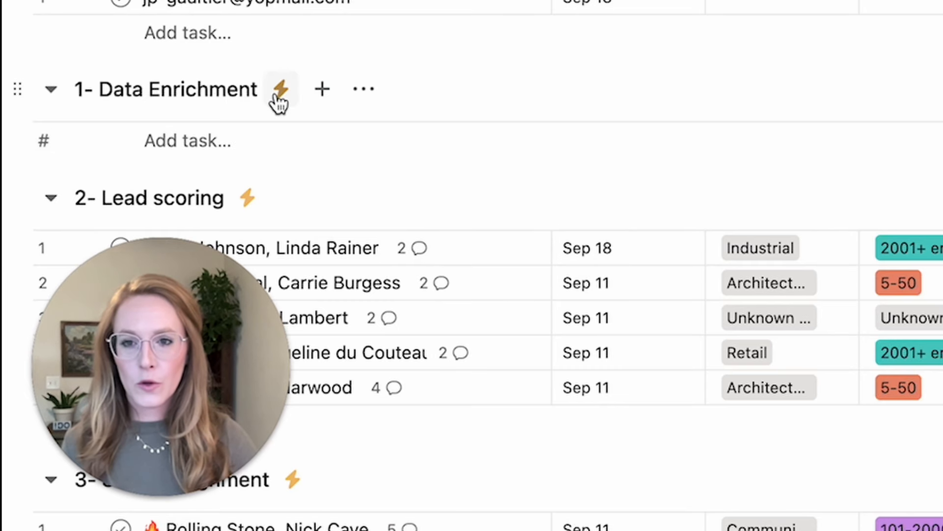
# Step: Start a new rule for the 1- Data Enrichment section, triggered when a task moves into it
pyautogui.click(186, 140)
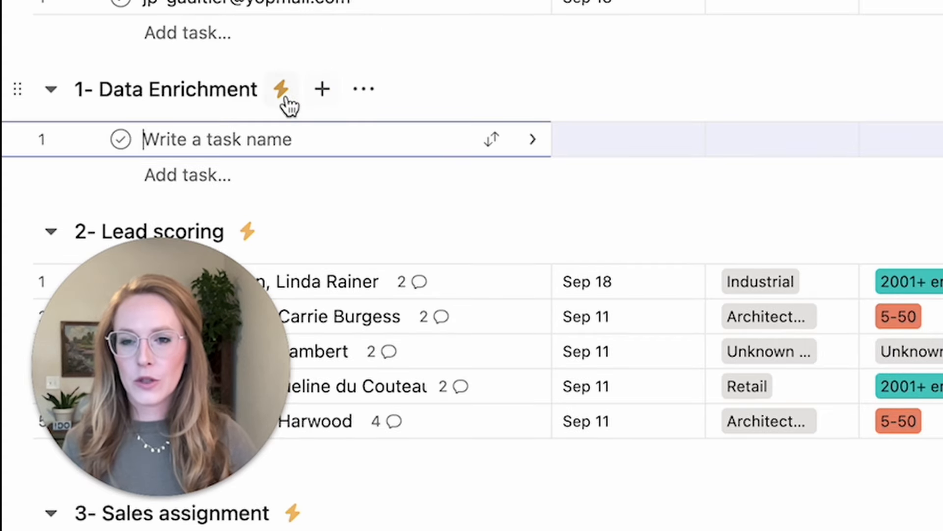
pyautogui.click(280, 89)
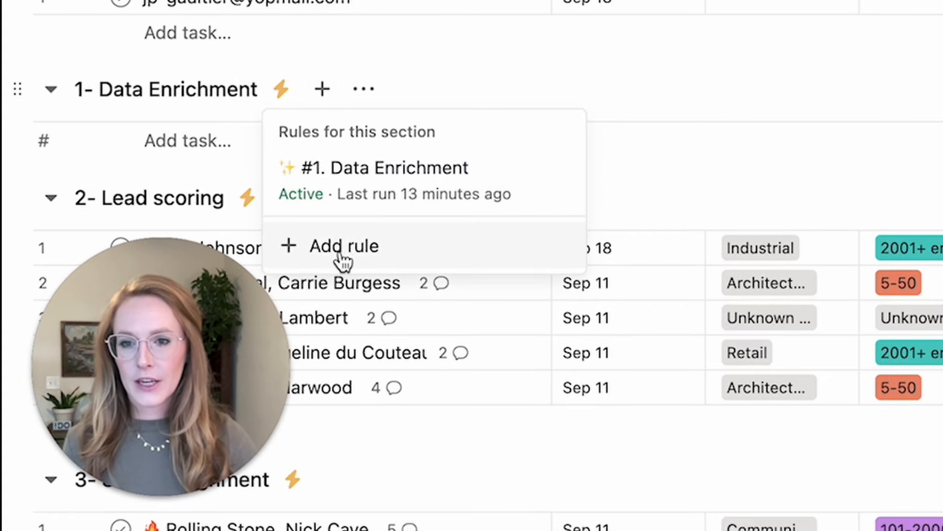
pyautogui.click(386, 168)
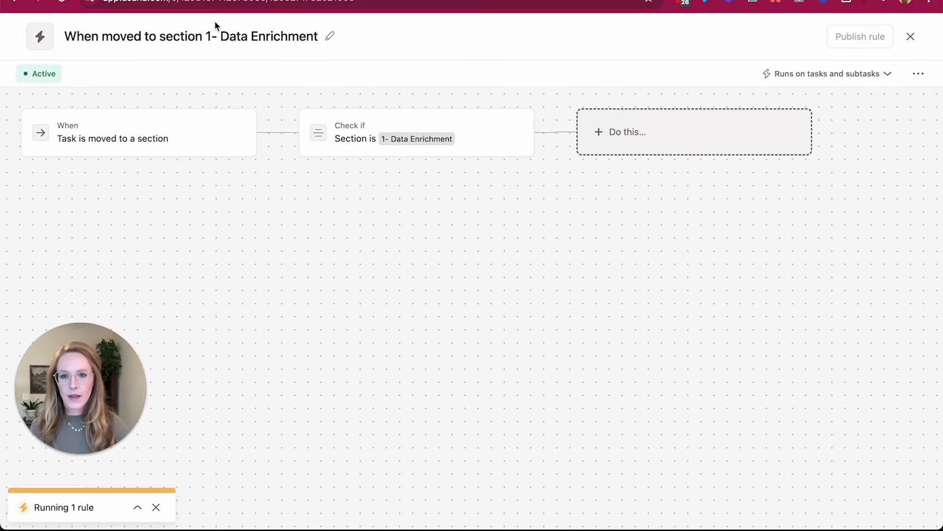
pyautogui.moveTo(342, 66)
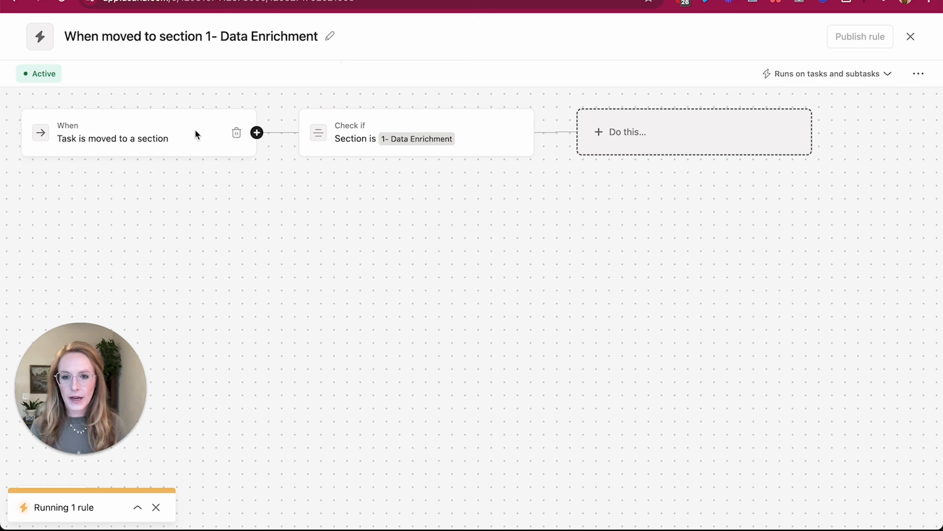
# Step: Give the rule an Add comment action whose content is set to Fill by AI
pyautogui.click(626, 132)
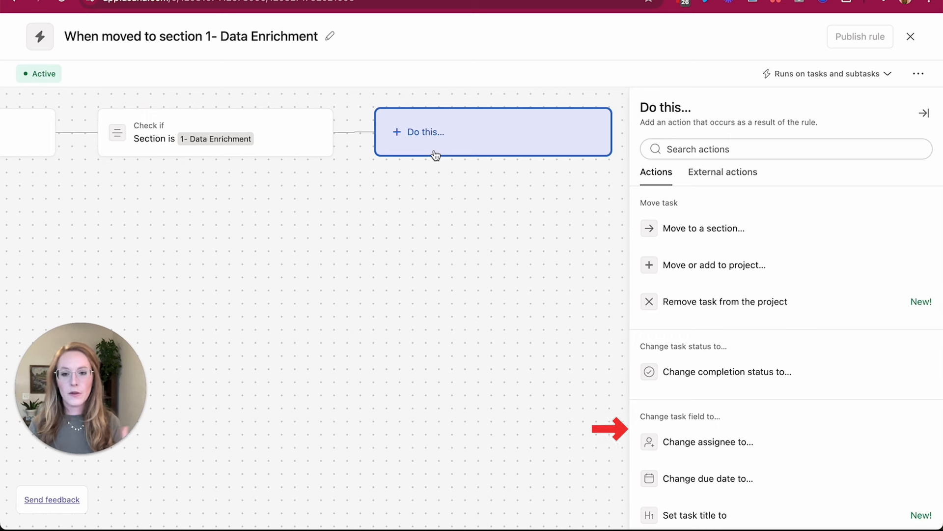
pyautogui.moveTo(666, 211)
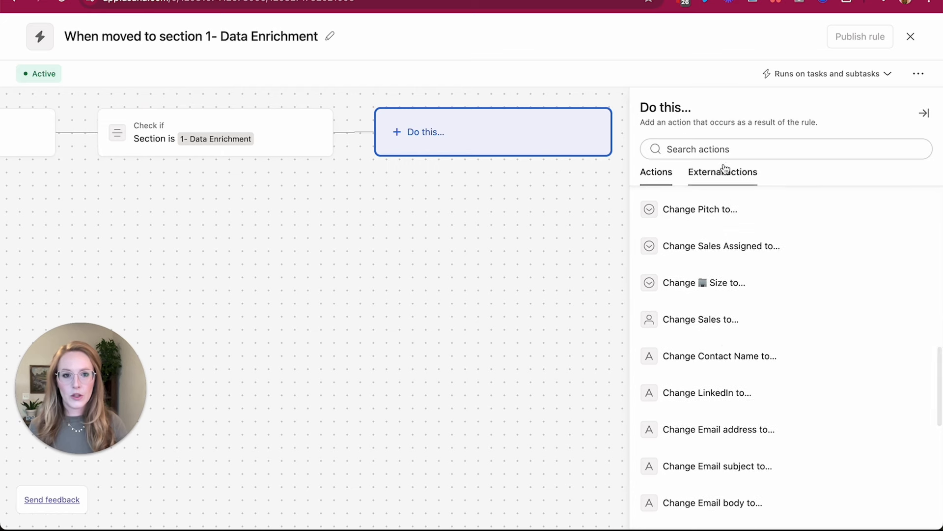
pyautogui.write('com')
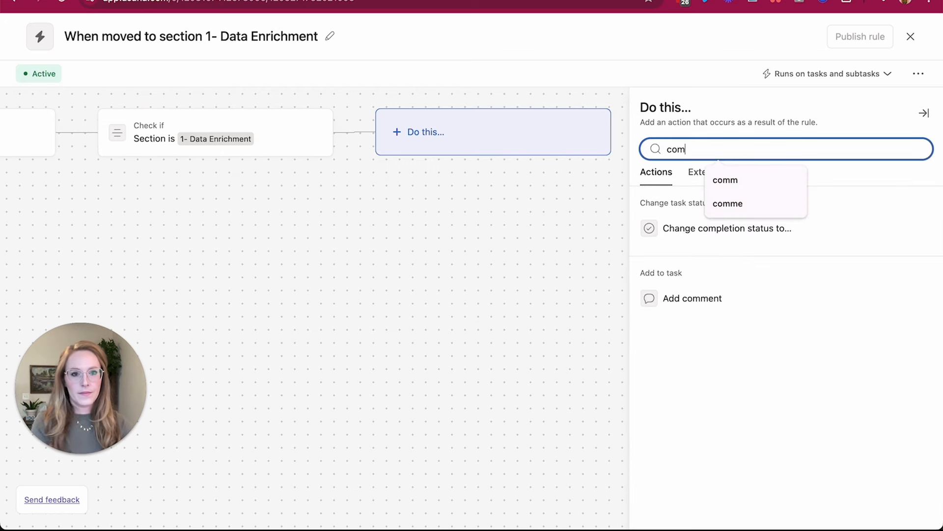
pyautogui.click(690, 298)
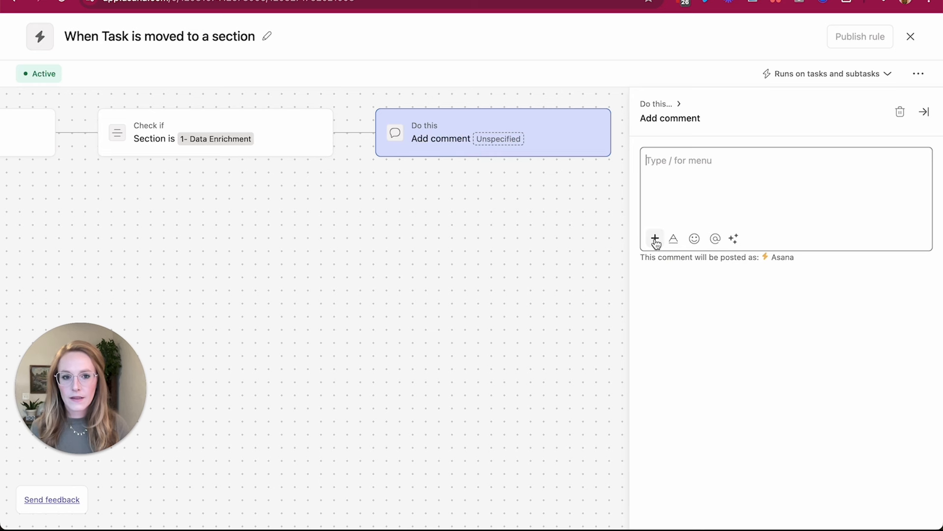
pyautogui.click(654, 238)
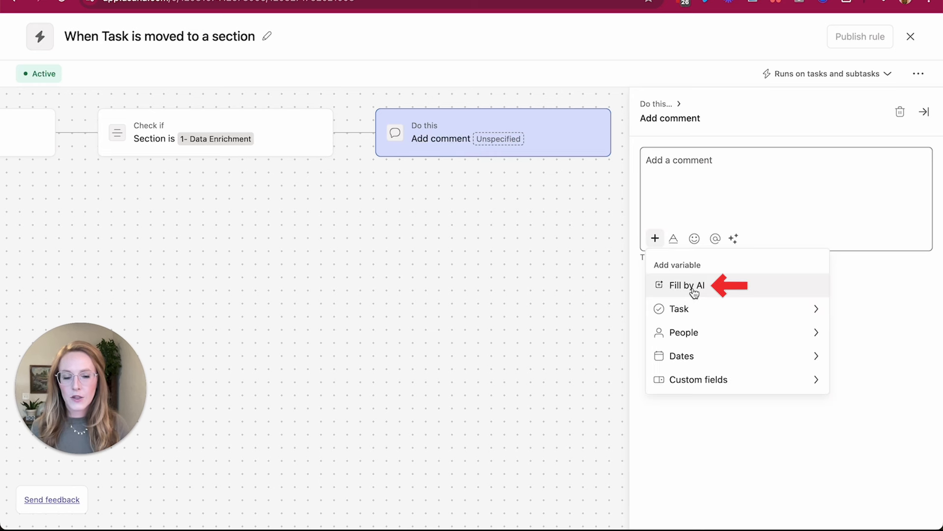
pyautogui.click(688, 286)
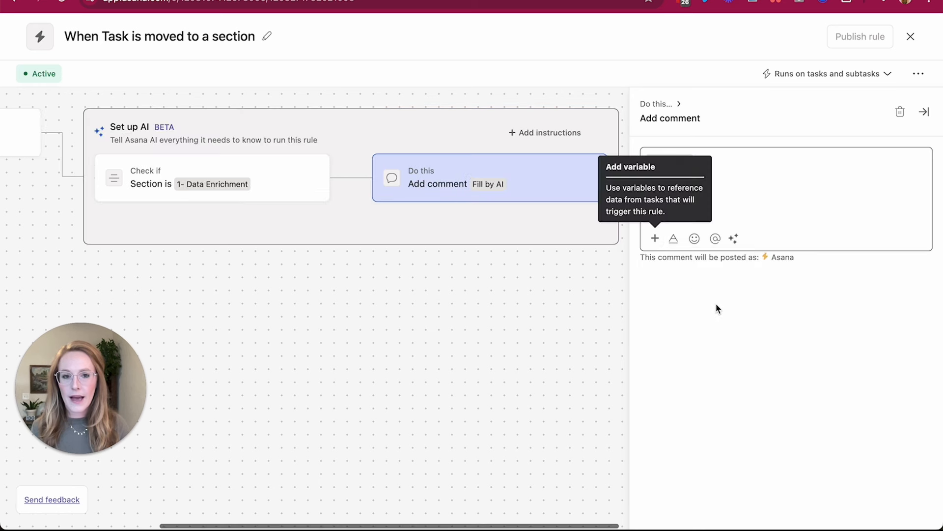
pyautogui.moveTo(743, 313)
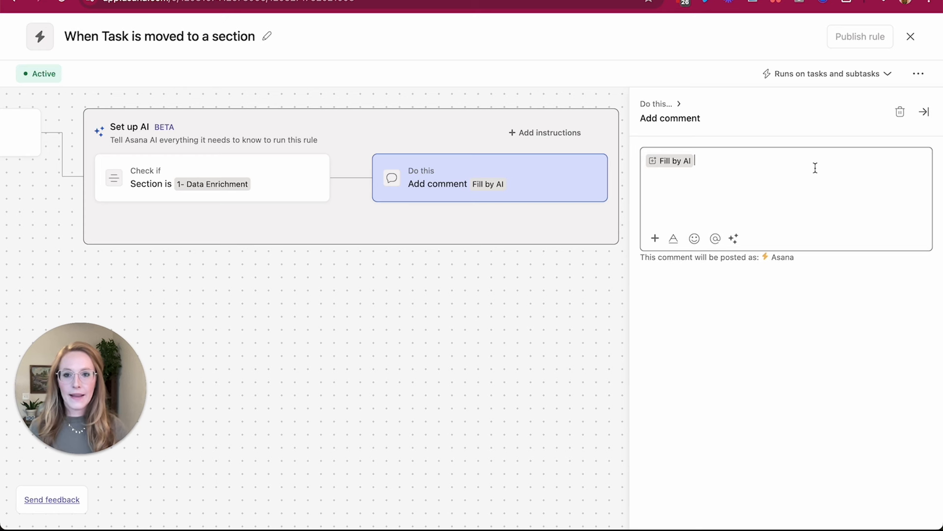
pyautogui.moveTo(272, 256)
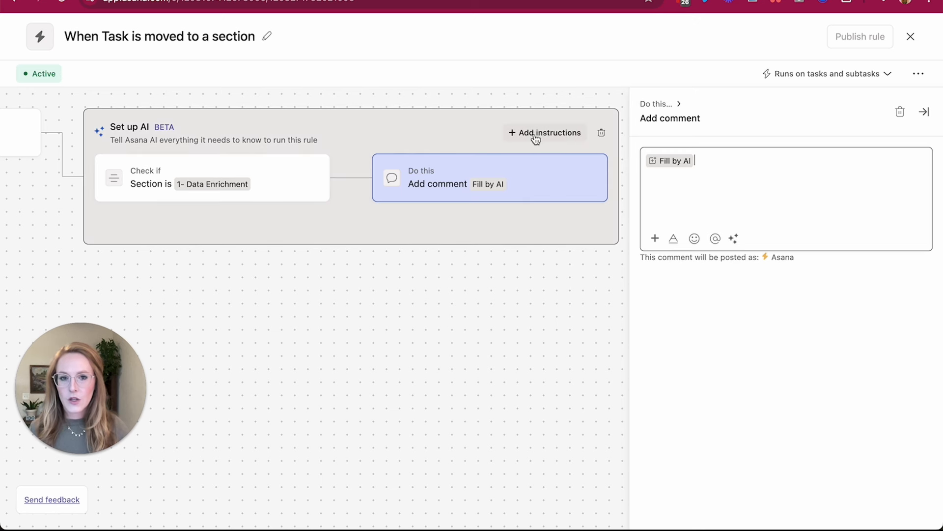
# Step: Add the agency context and lead enrichment instructions in the rule's Instructions for AI
pyautogui.click(128, 127)
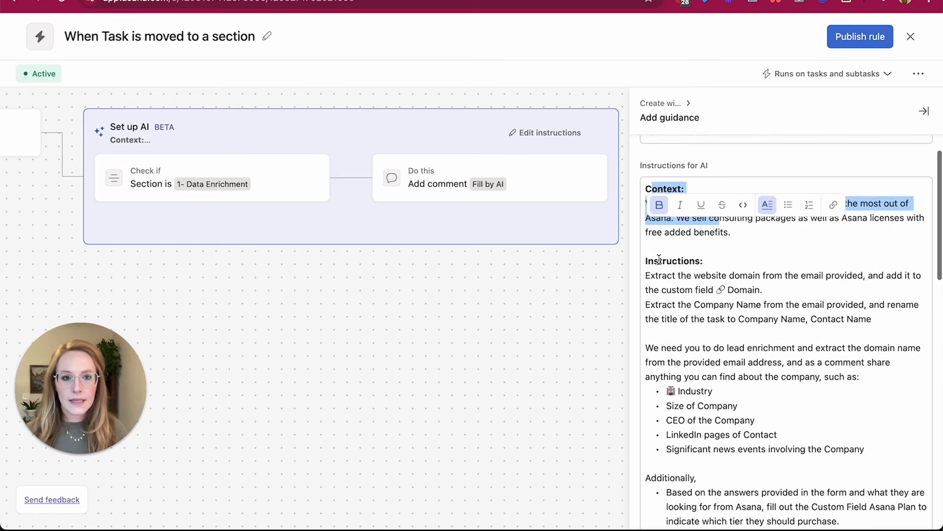
pyautogui.scroll(-3)
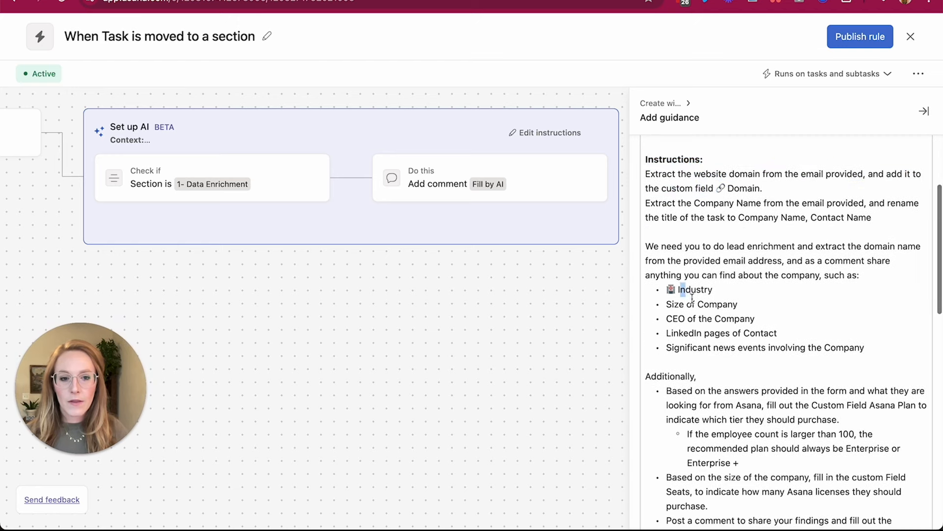
pyautogui.moveTo(678, 289); pyautogui.dragTo(732, 293)
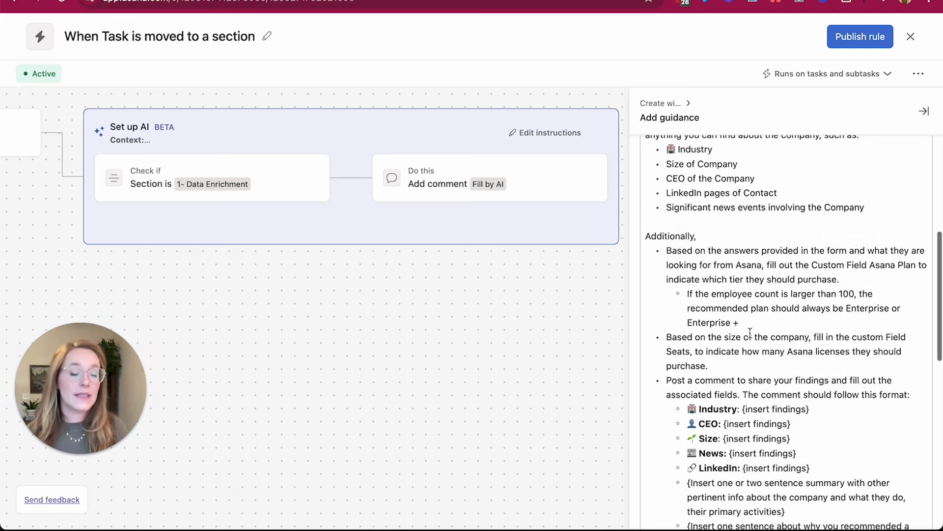
pyautogui.scroll(-3)
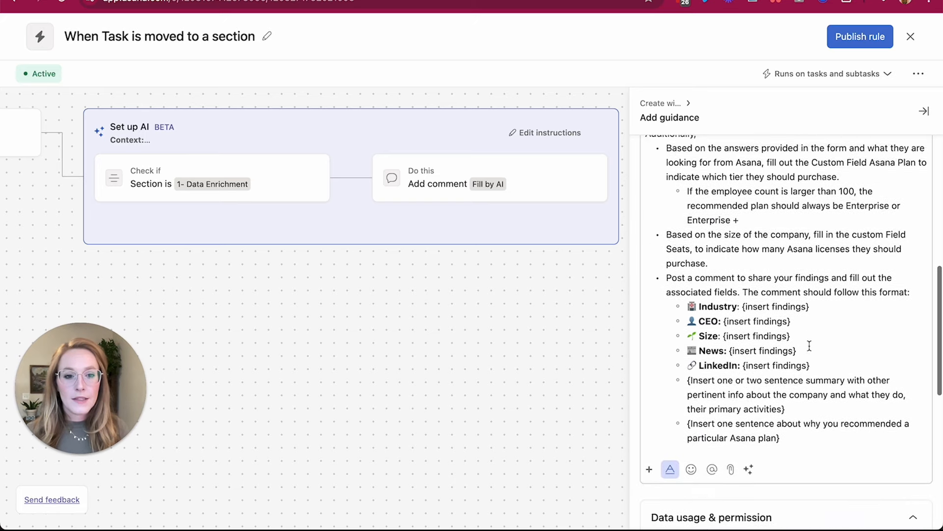
pyautogui.scroll(-3)
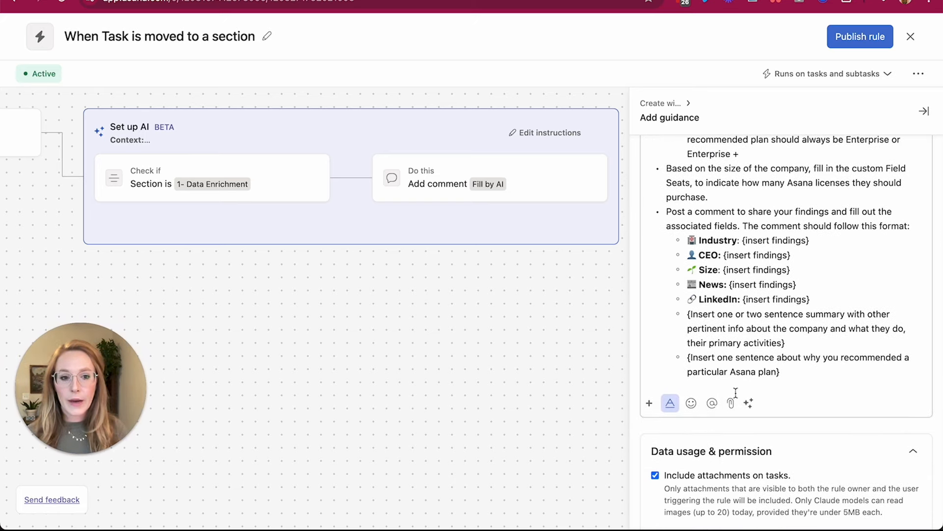
pyautogui.click(730, 403)
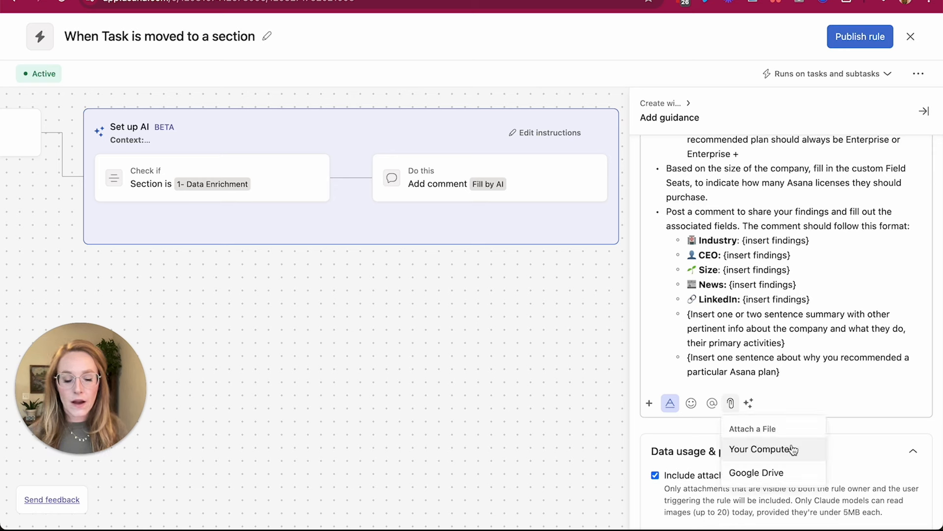
pyautogui.moveTo(772, 472)
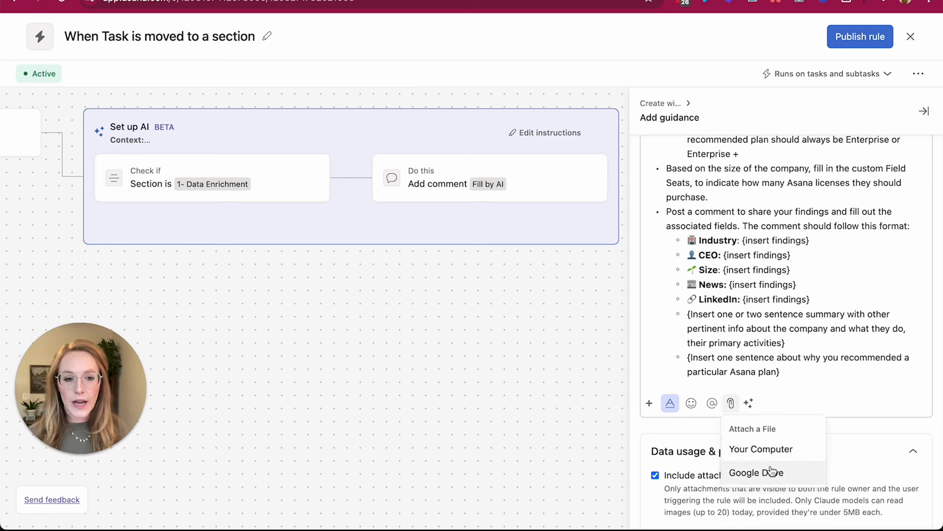
pyautogui.click(803, 360)
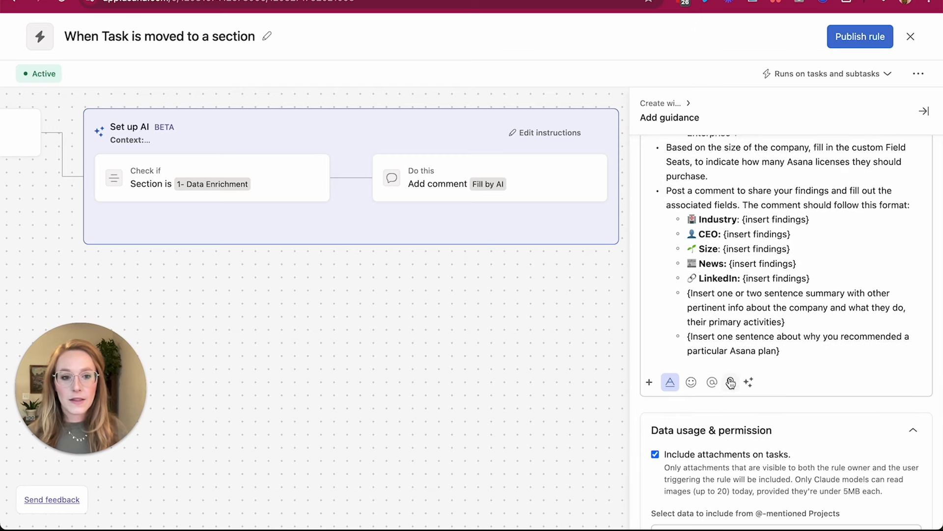
pyautogui.moveTo(730, 382)
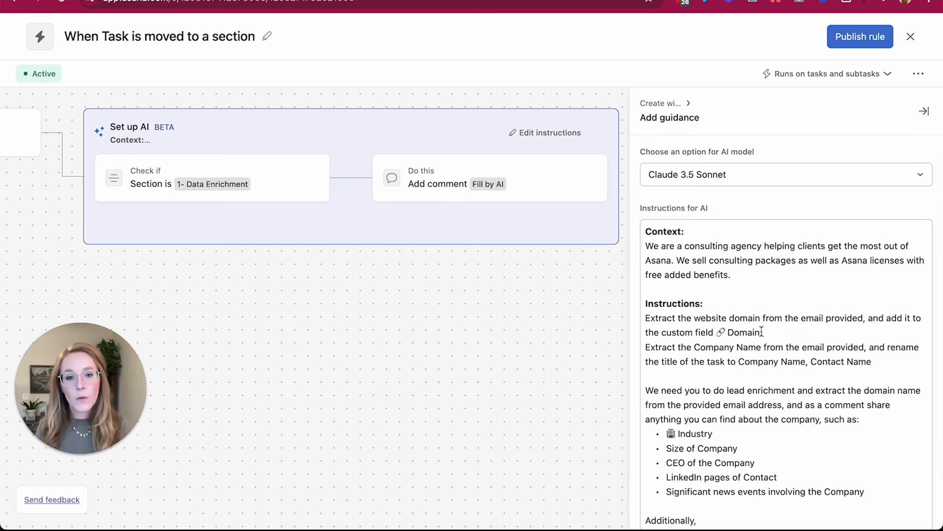
pyautogui.scroll(-3)
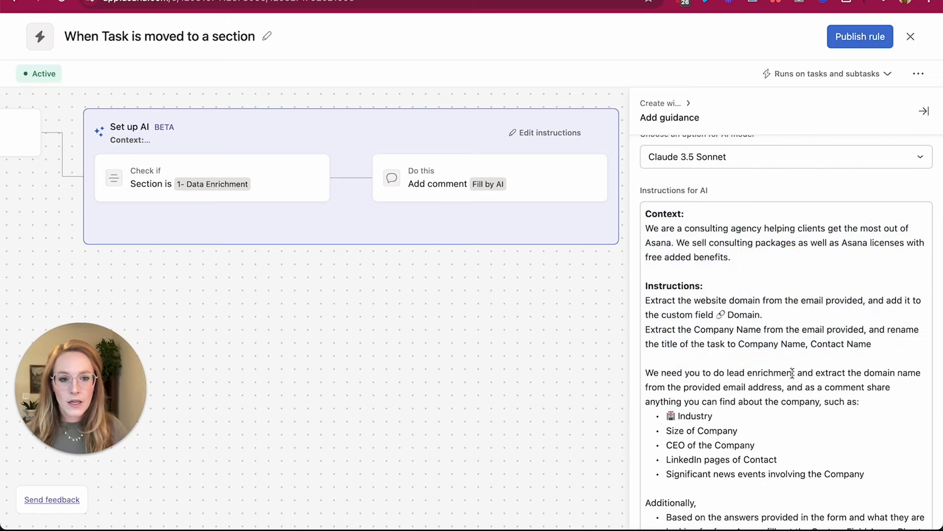
pyautogui.scroll(-3)
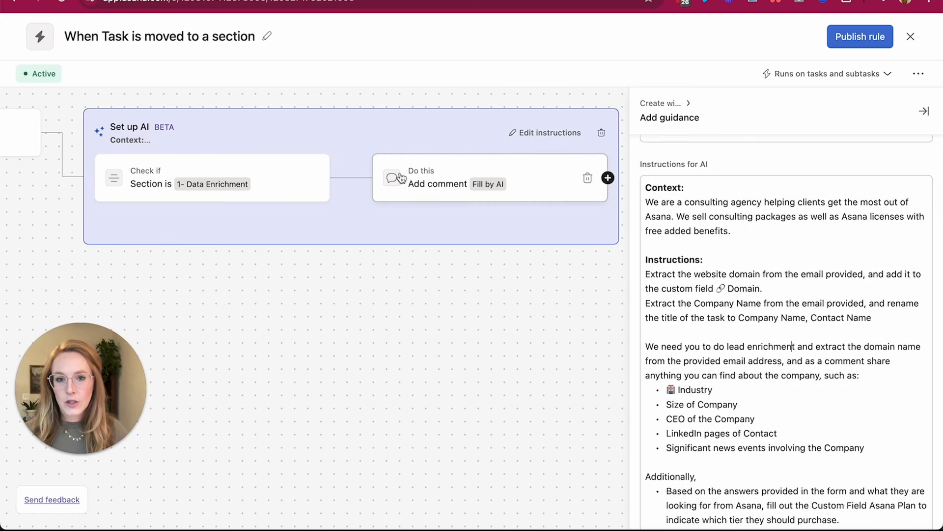
pyautogui.moveTo(496, 175)
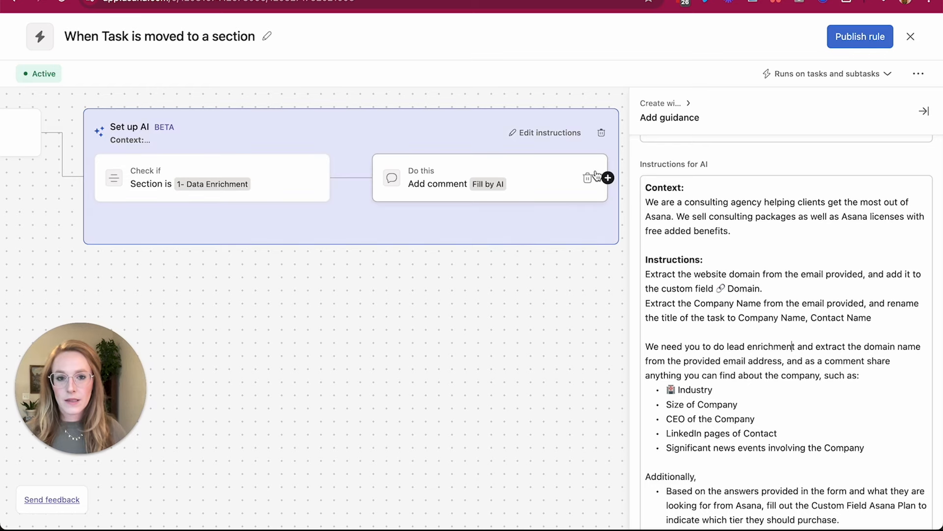
# Step: Add a Change Priority (iDO) action set to Fill by AI, and start another action
pyautogui.click(608, 176)
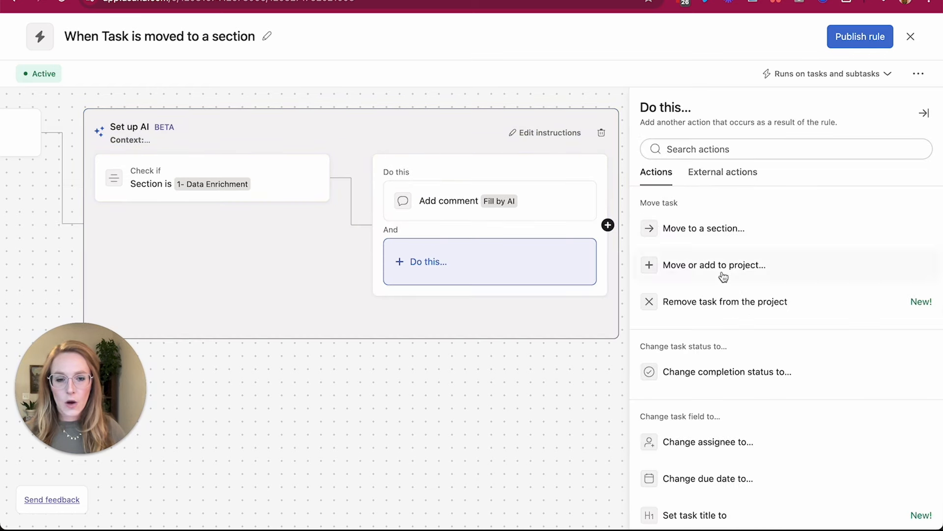
pyautogui.write('cu')
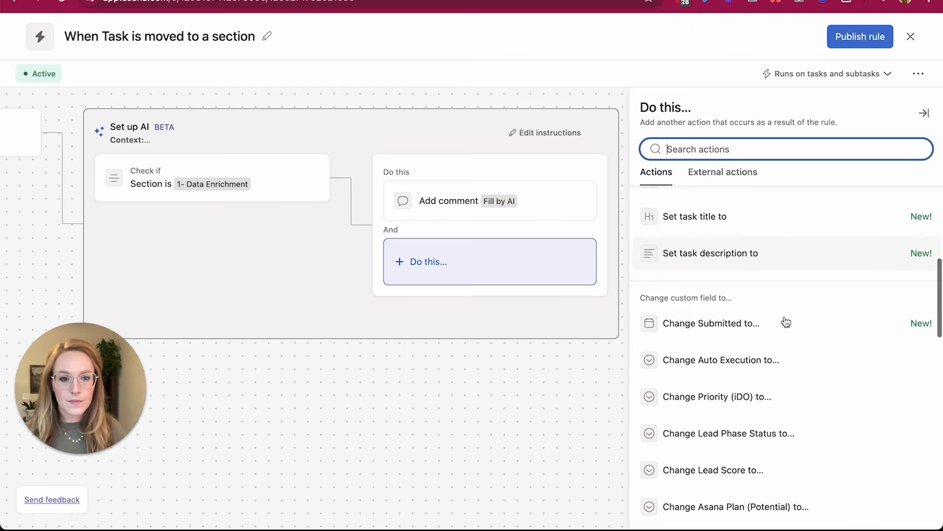
pyautogui.click(717, 396)
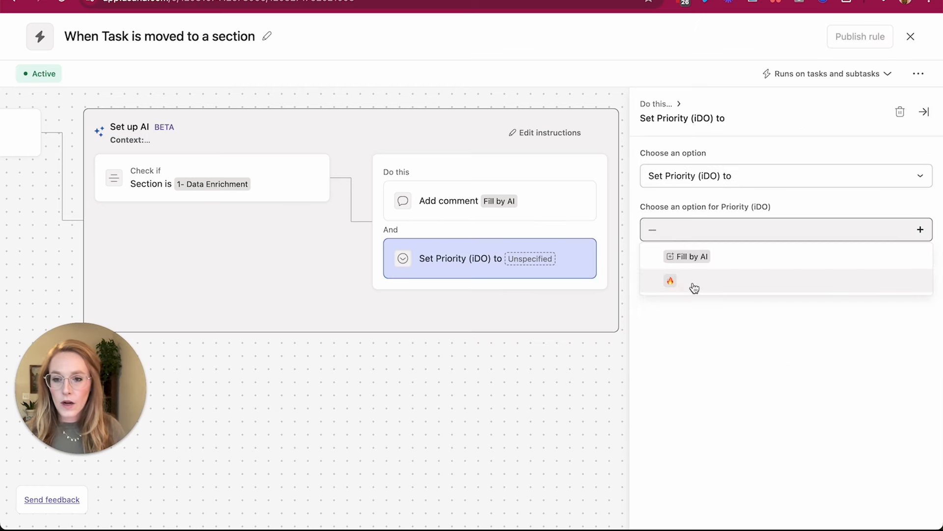
pyautogui.click(691, 256)
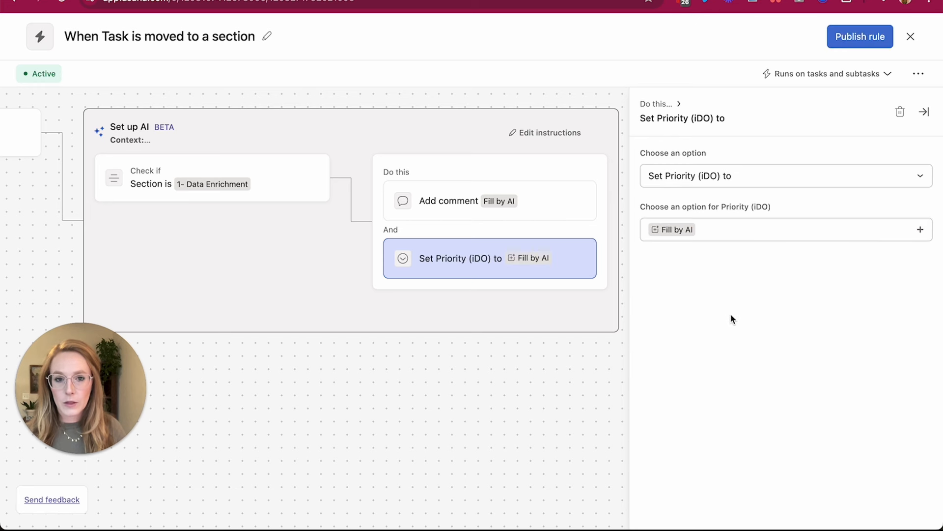
pyautogui.click(621, 254)
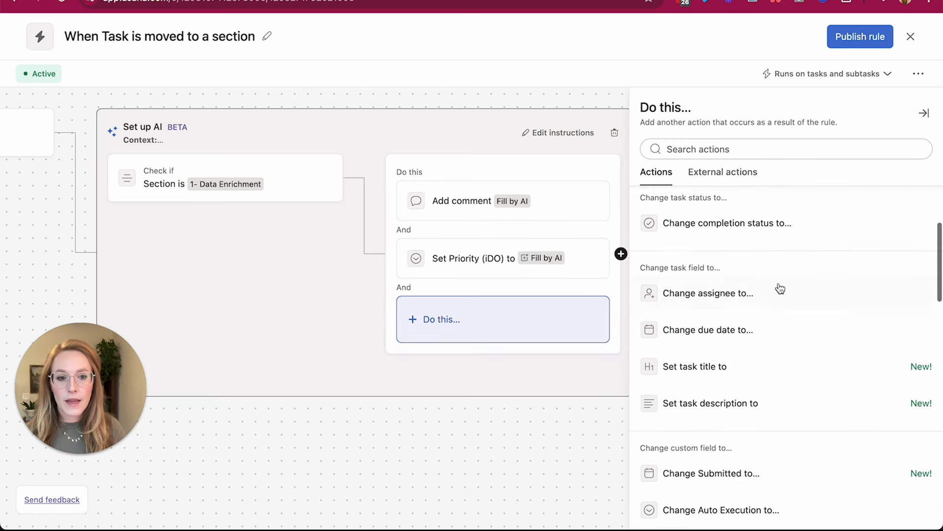
# Step: Set the task title to the AI-filled value followed by ', NEW LEAD'
pyautogui.click(695, 367)
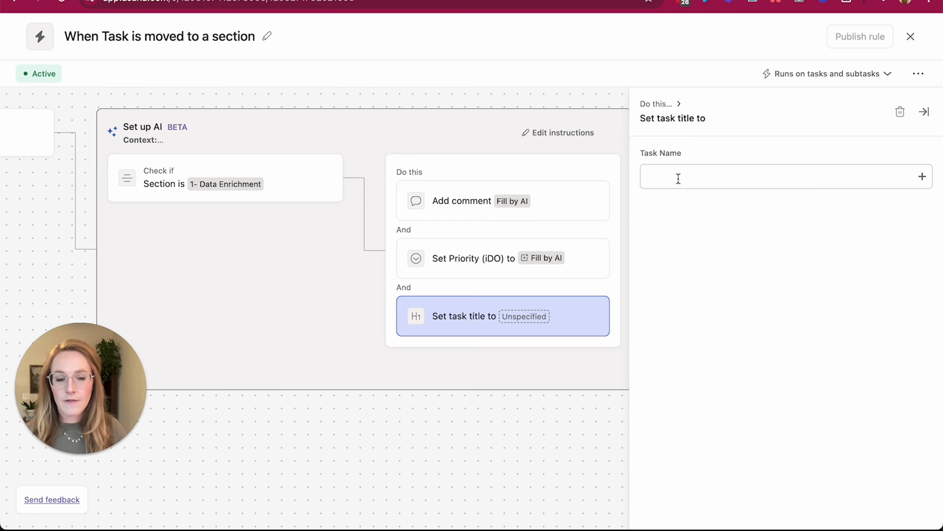
pyautogui.click(923, 176)
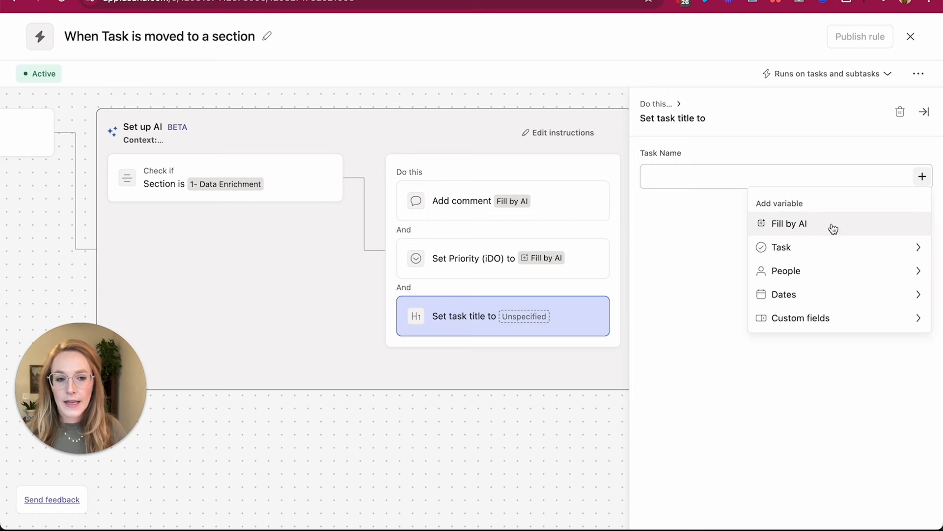
pyautogui.click(789, 223)
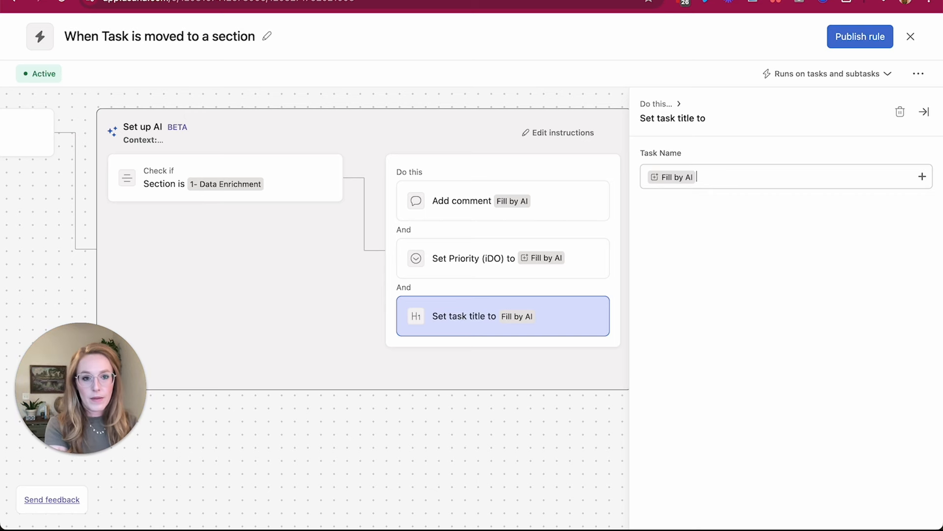
pyautogui.write(',')
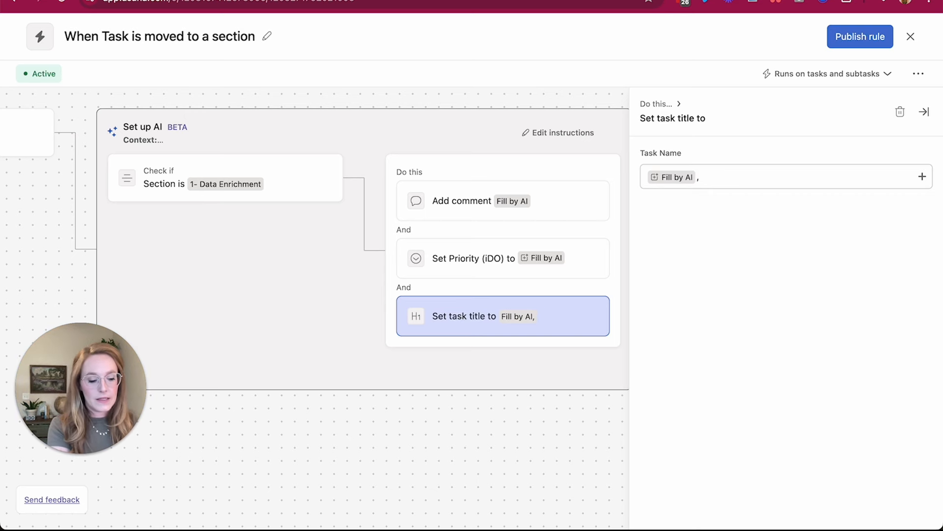
pyautogui.write('NEW LEAD')
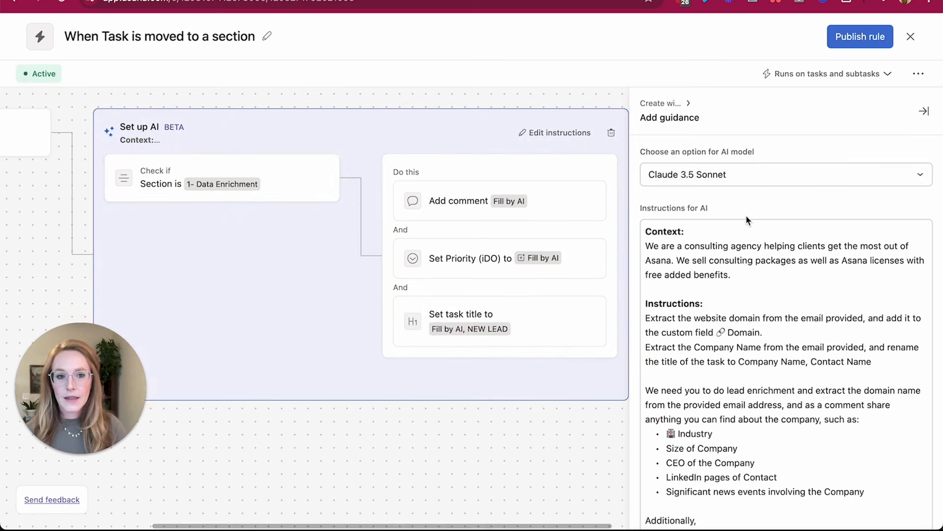
# Step: Publish the rule to the Asana AI - Lead management pipeline project
pyautogui.scroll(-3)
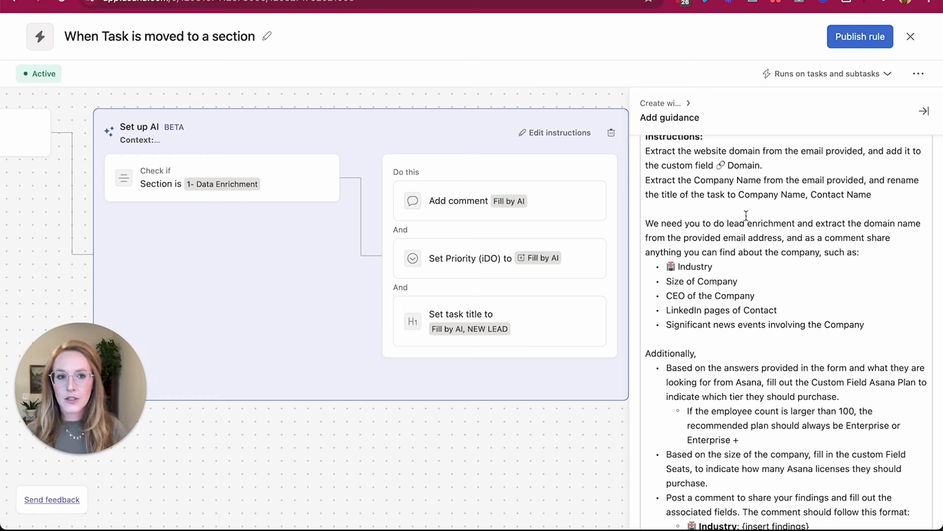
pyautogui.moveTo(815, 122)
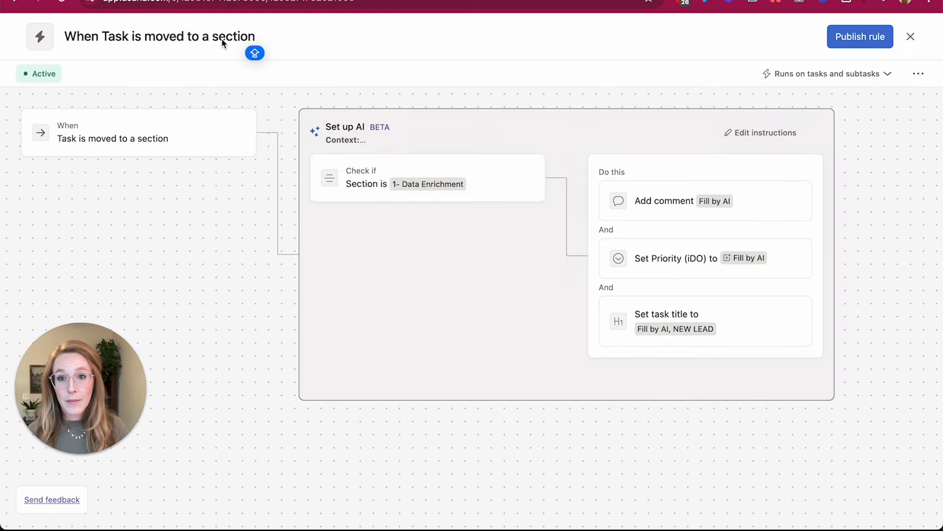
pyautogui.click(860, 37)
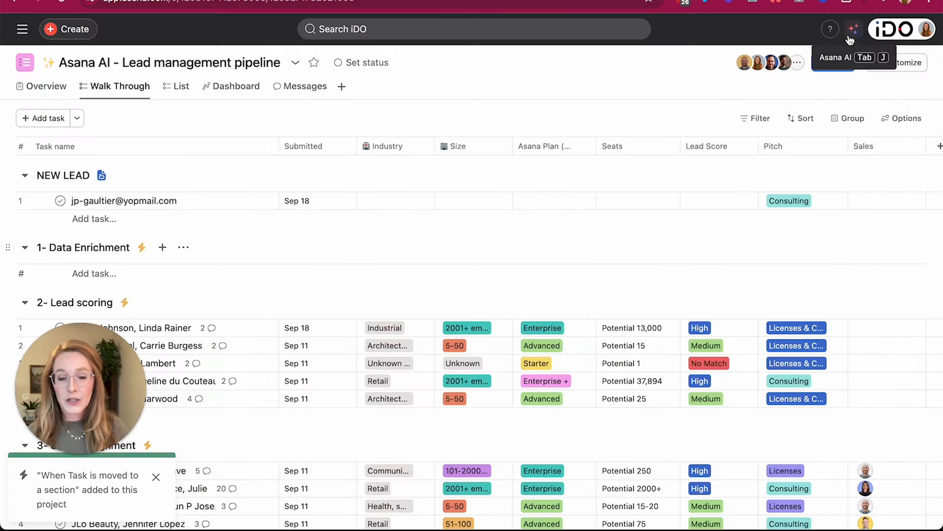